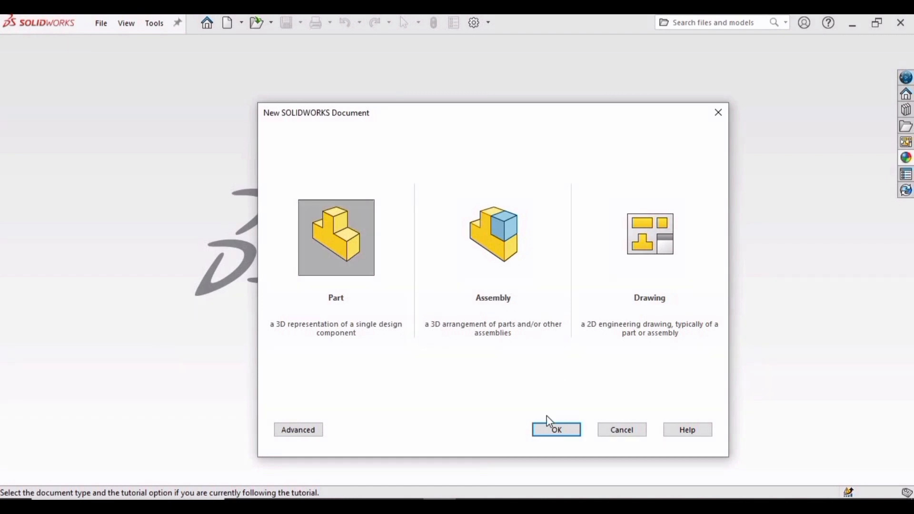
Create a new single Part document from the New SOLIDWORKS Document dialog
click(555, 429)
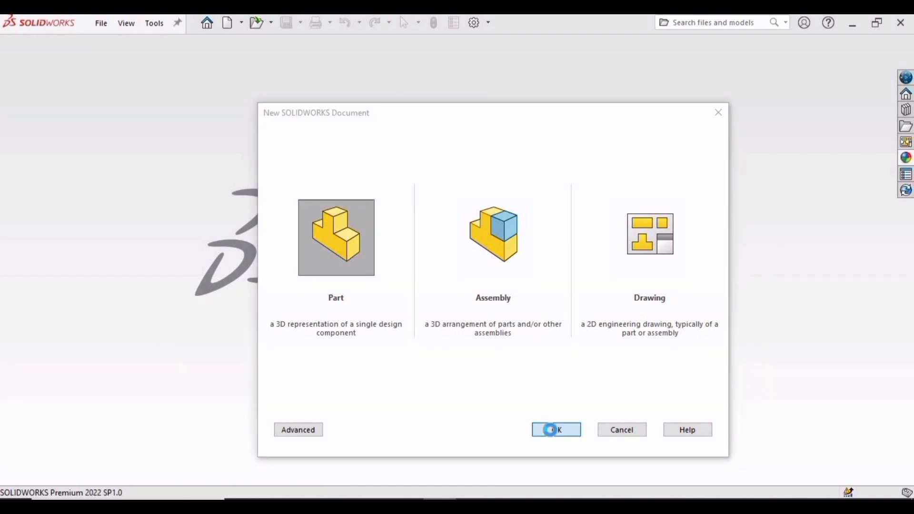
click(555, 430)
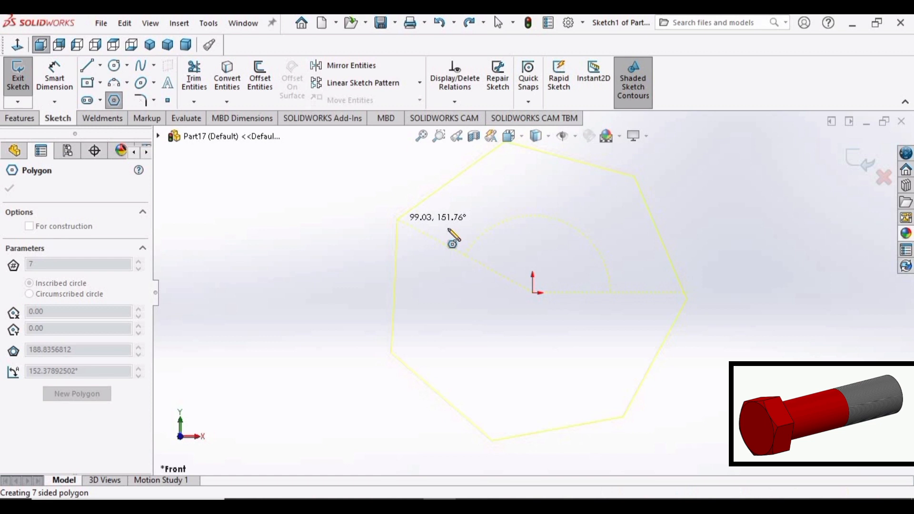
Make the origin-centred polygon six-sided and dimension it 28 mm across flats
click(496, 191)
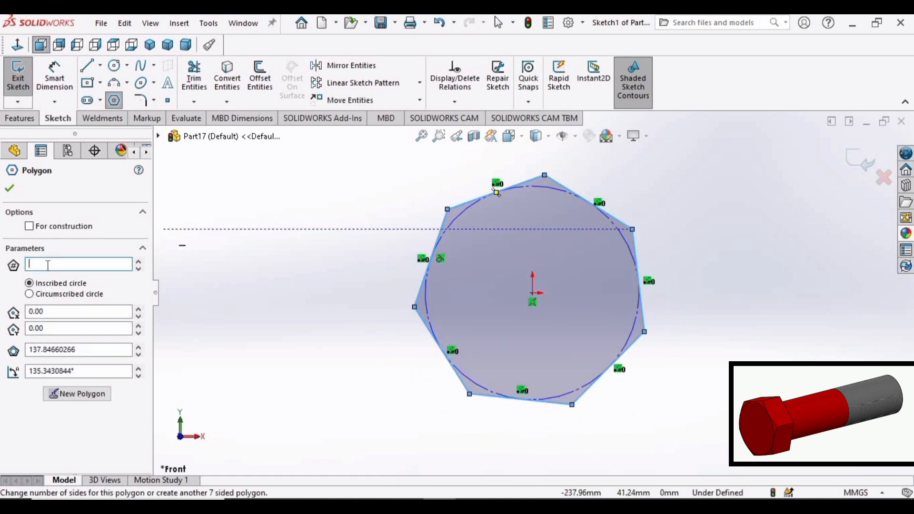
text(6)
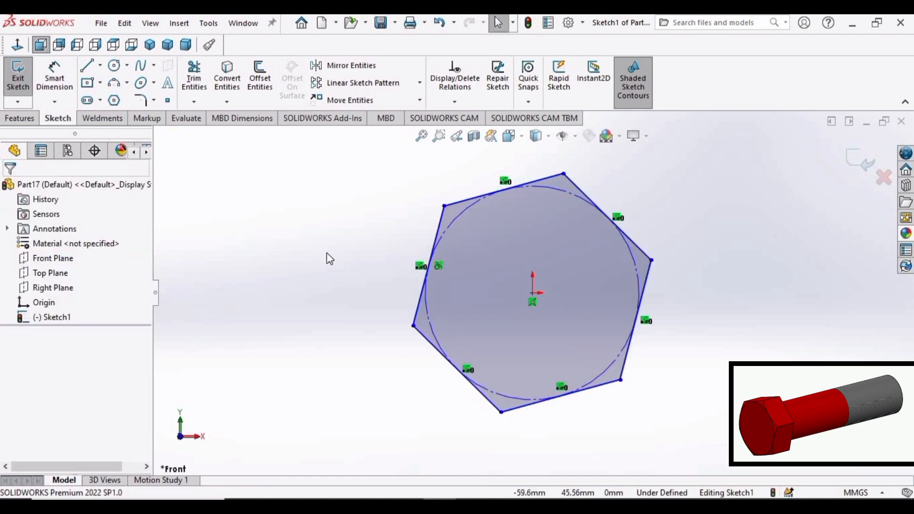
click(428, 265)
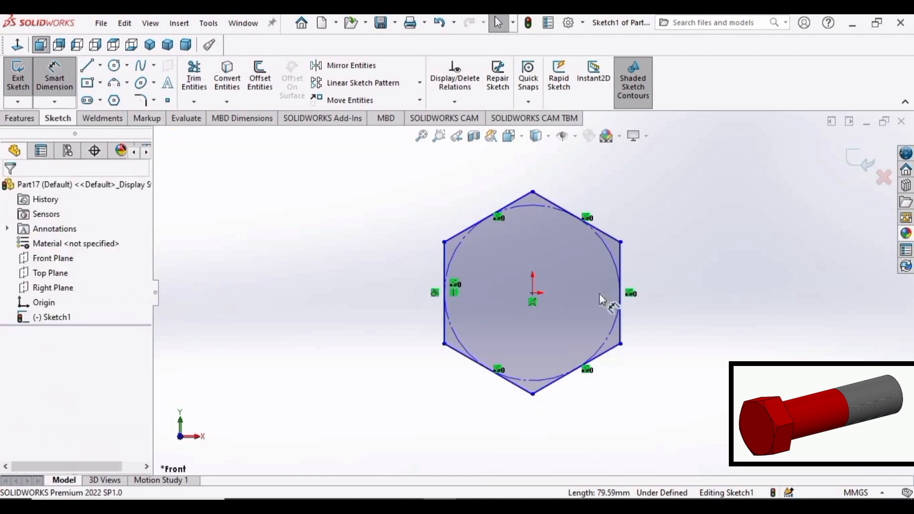
mouse_move(447, 263)
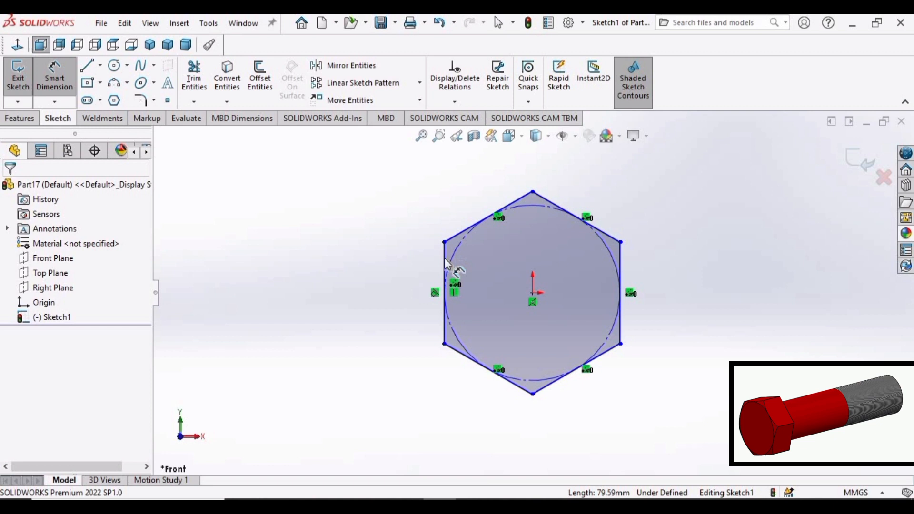
click(620, 291)
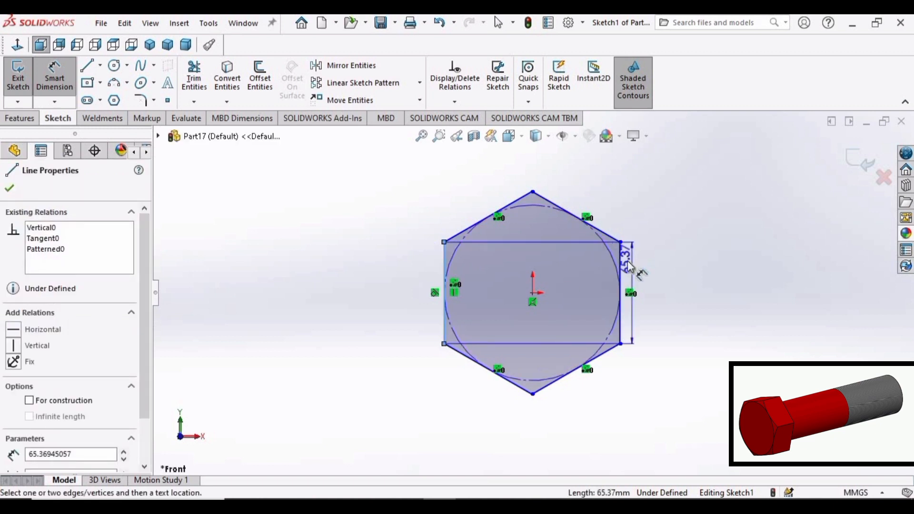
scroll(up, 3)
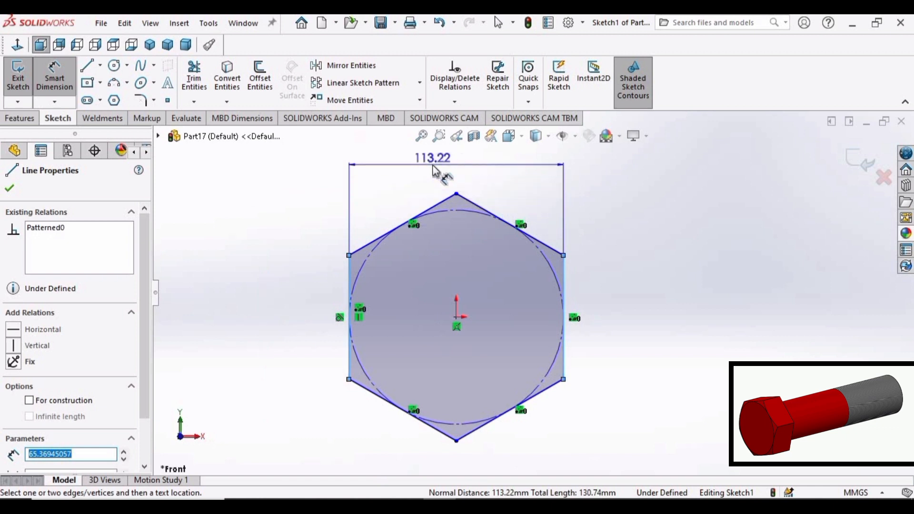
click(431, 157)
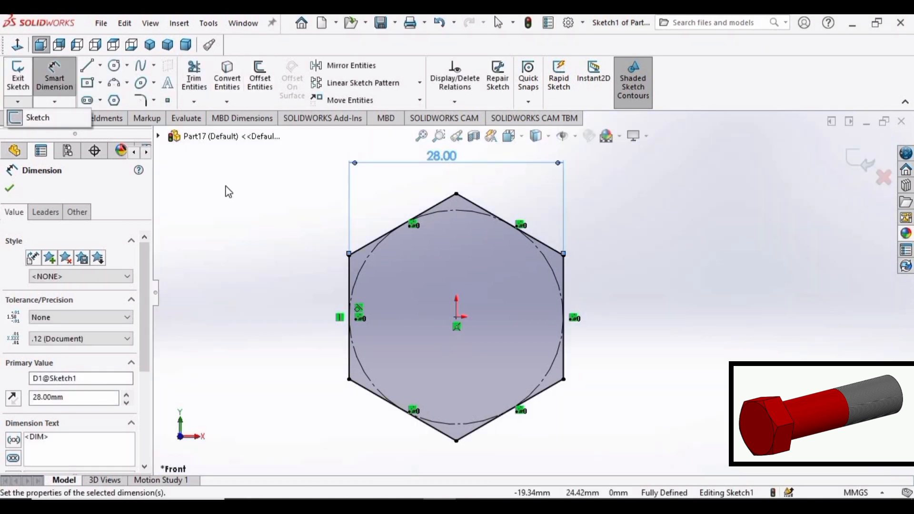
Extrude the hexagon sketch as a Blind boss 12 mm deep
click(9, 188)
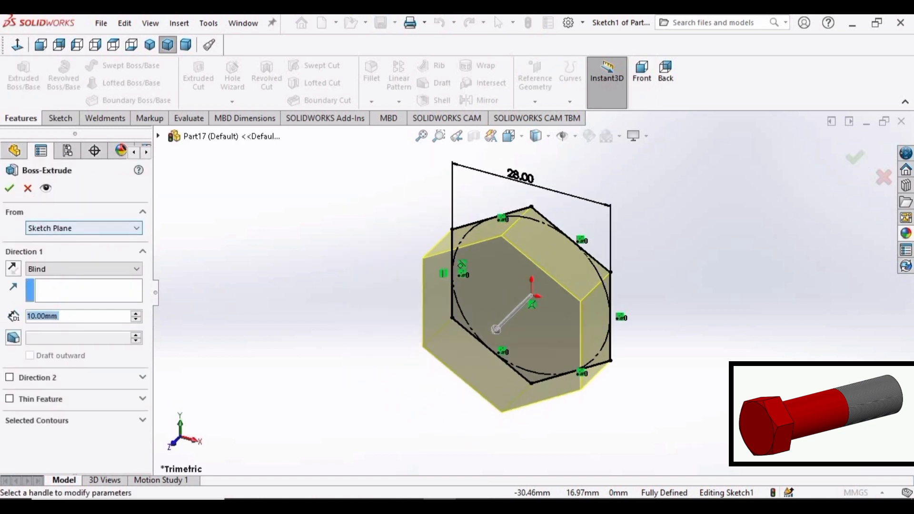
click(137, 312)
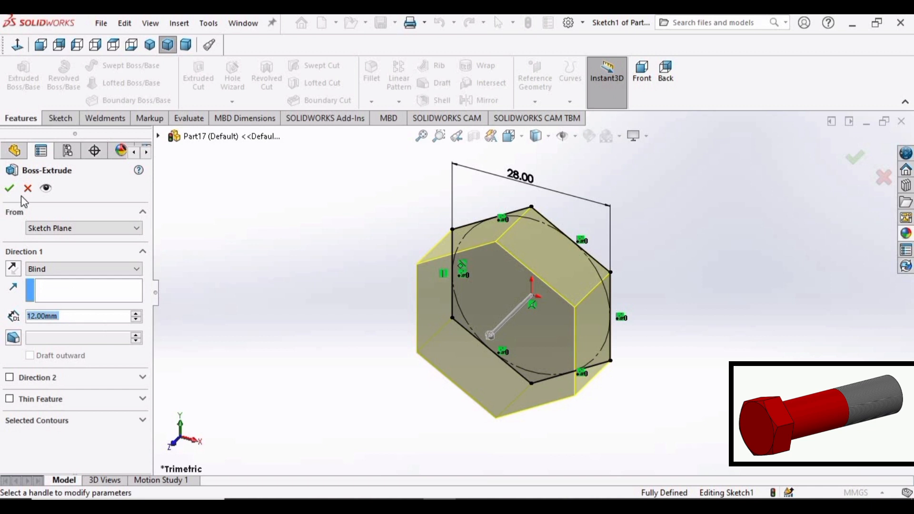
click(9, 188)
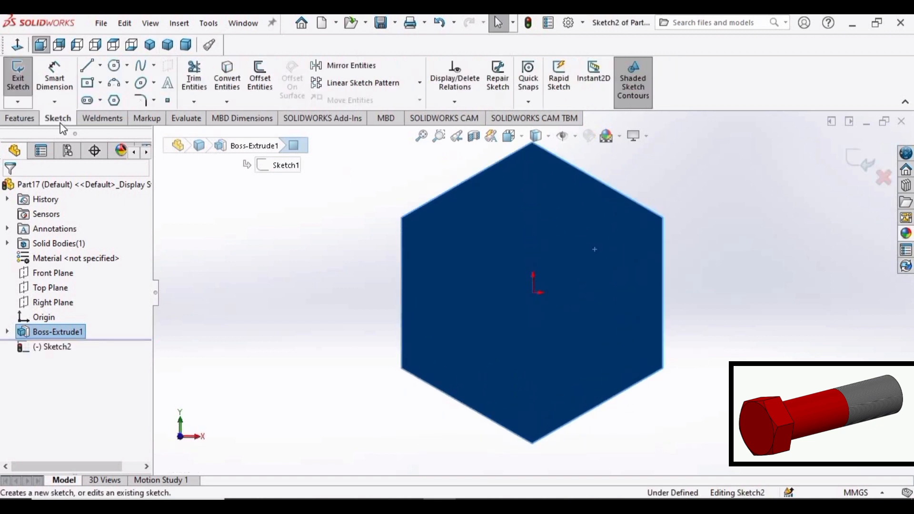
Draw an origin-centred circle on the front face, tangent to the hexagon's side
click(115, 65)
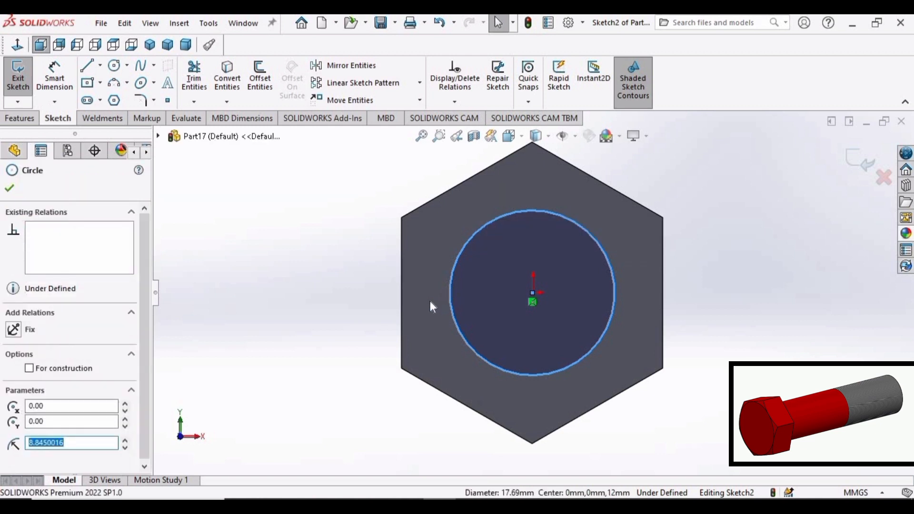
mouse_move(404, 349)
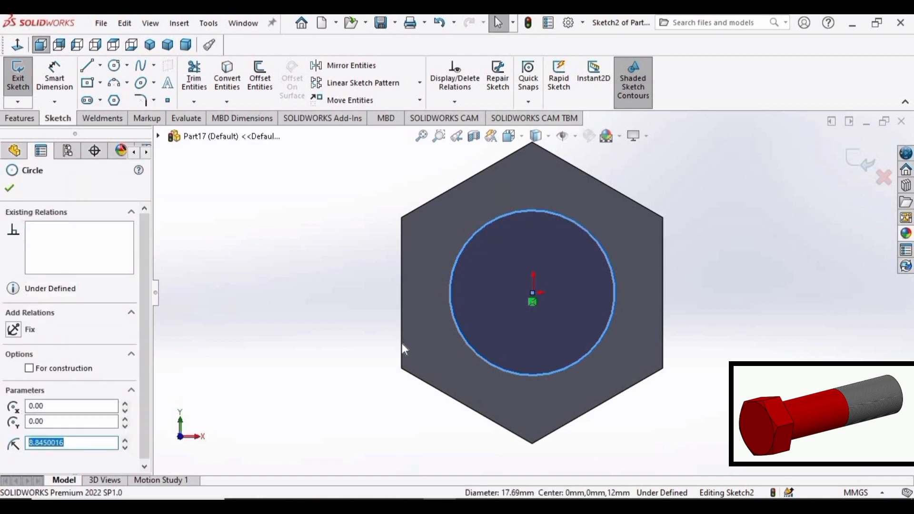
click(401, 291)
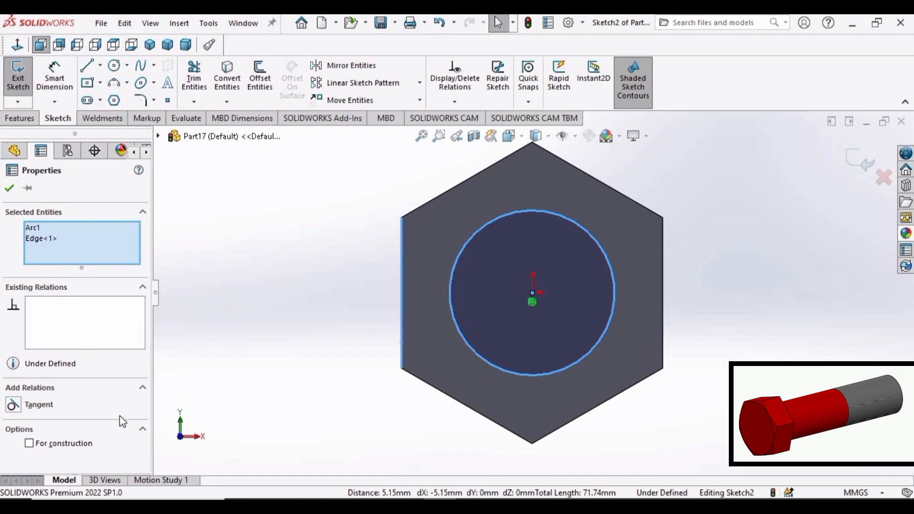
click(39, 404)
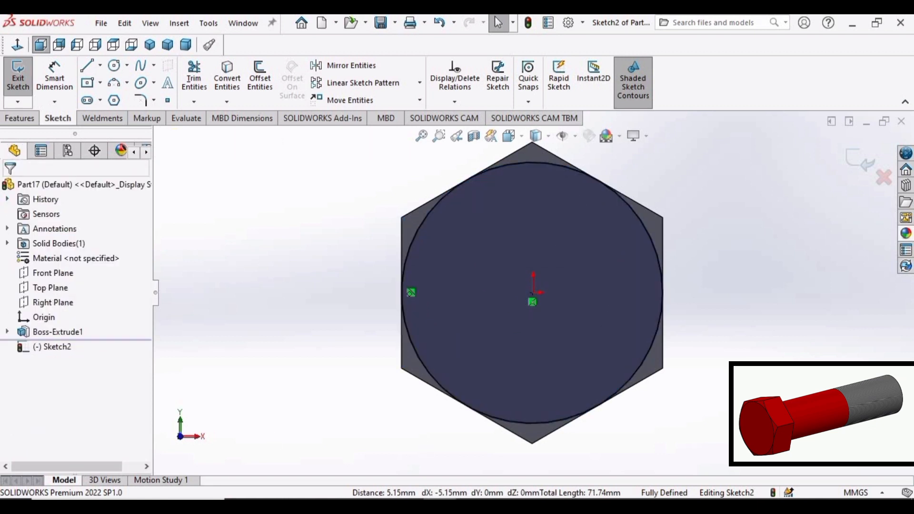
click(20, 118)
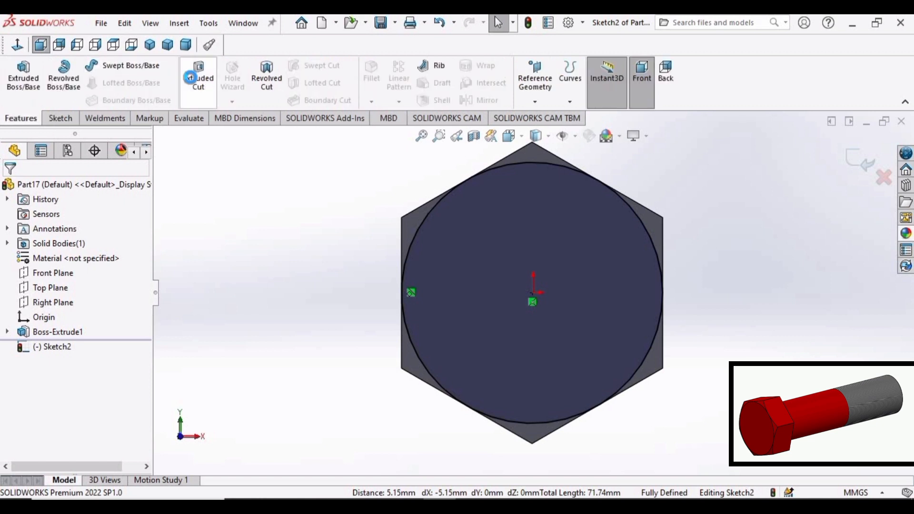
Cut 12 mm outside the circle with a 60° draft to chamfer the hex corners
click(198, 75)
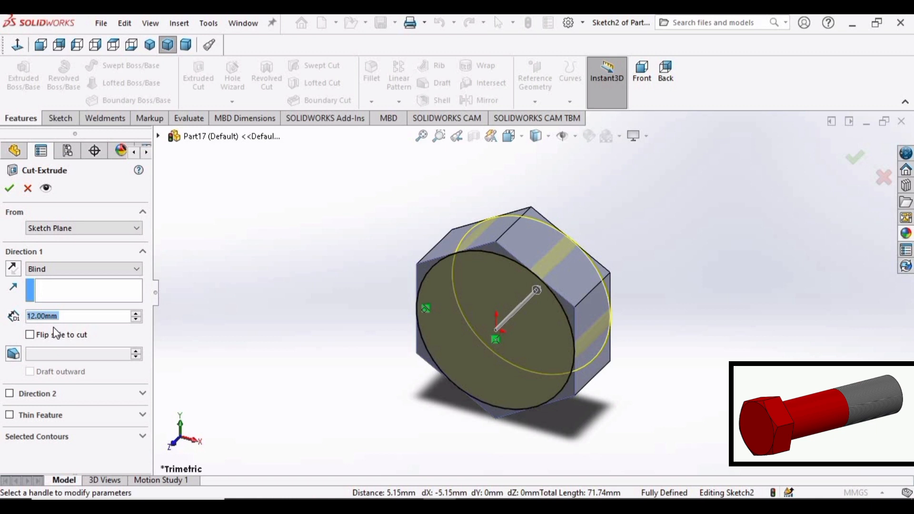
click(29, 334)
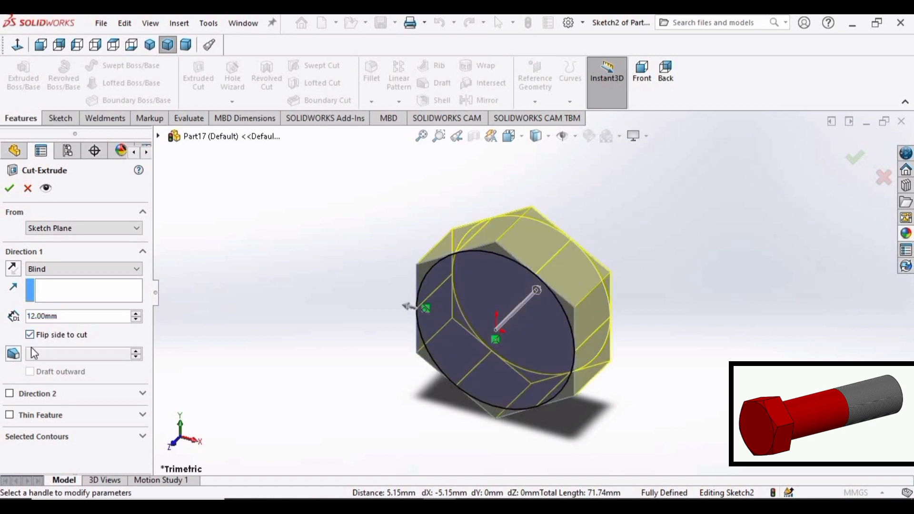
mouse_move(55, 354)
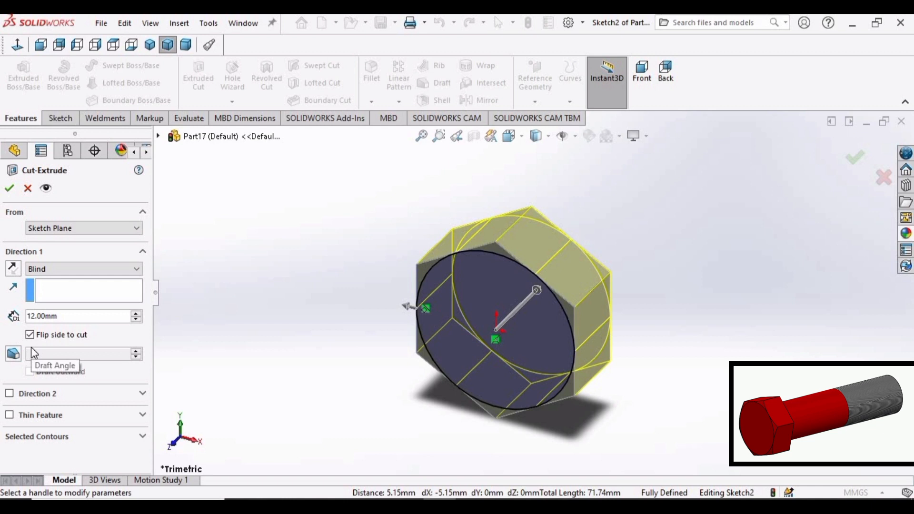
click(13, 353)
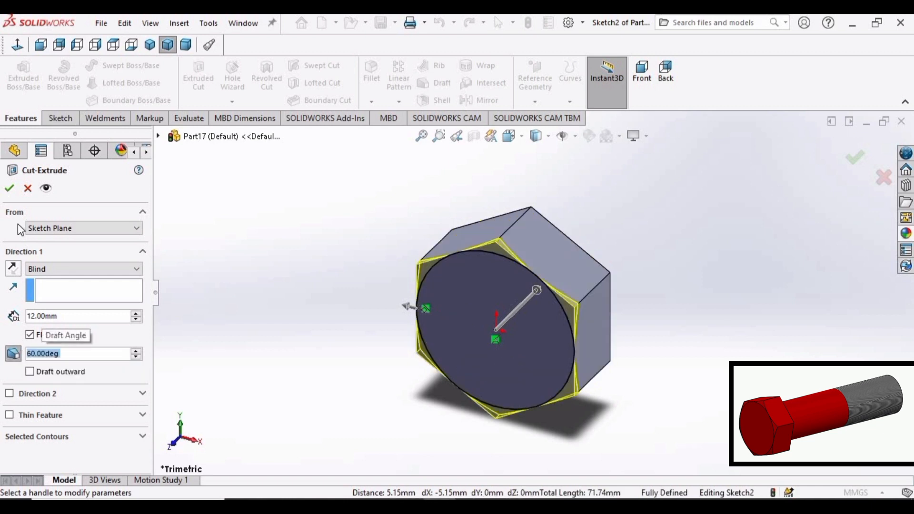
click(10, 188)
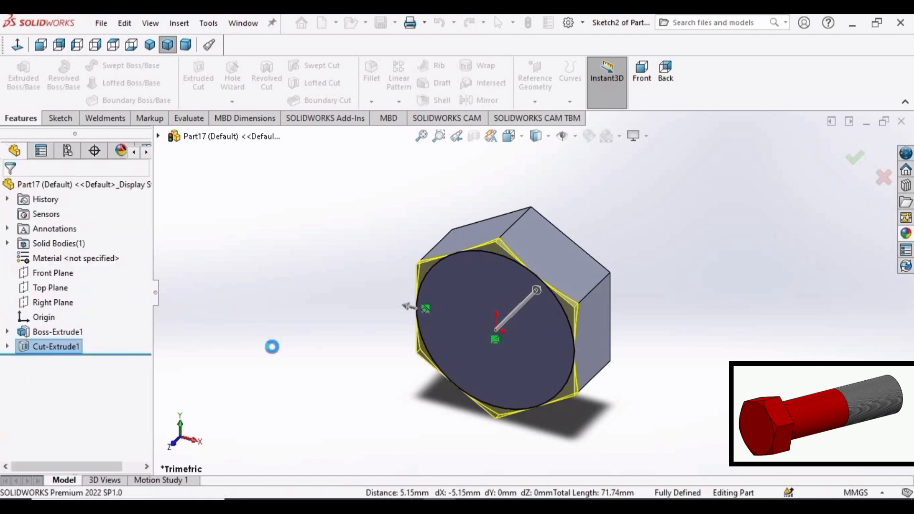
click(854, 158)
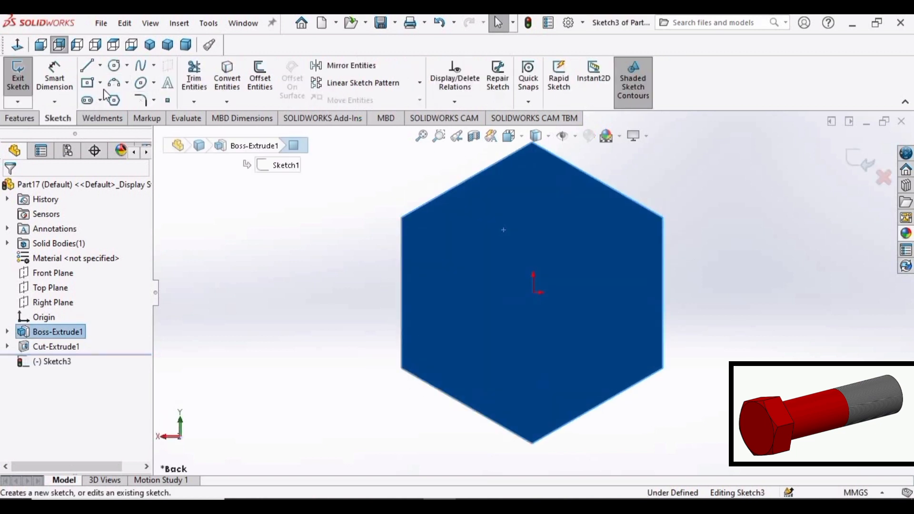
Draw a 20 mm diameter circle centred on the origin of the back face
click(113, 64)
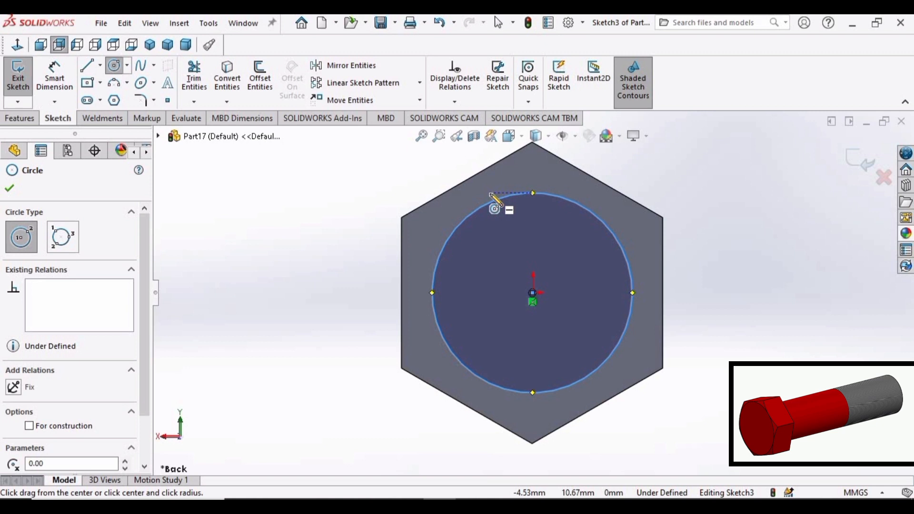
mouse_move(86, 79)
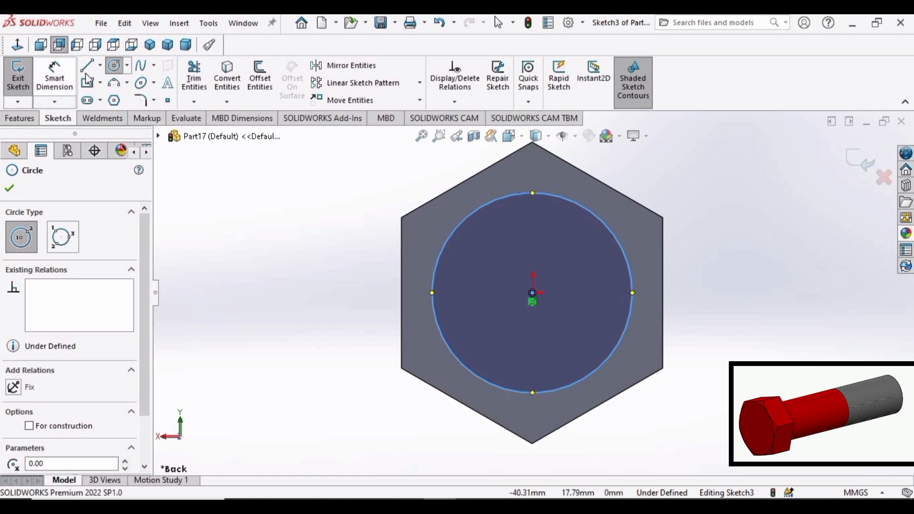
click(9, 188)
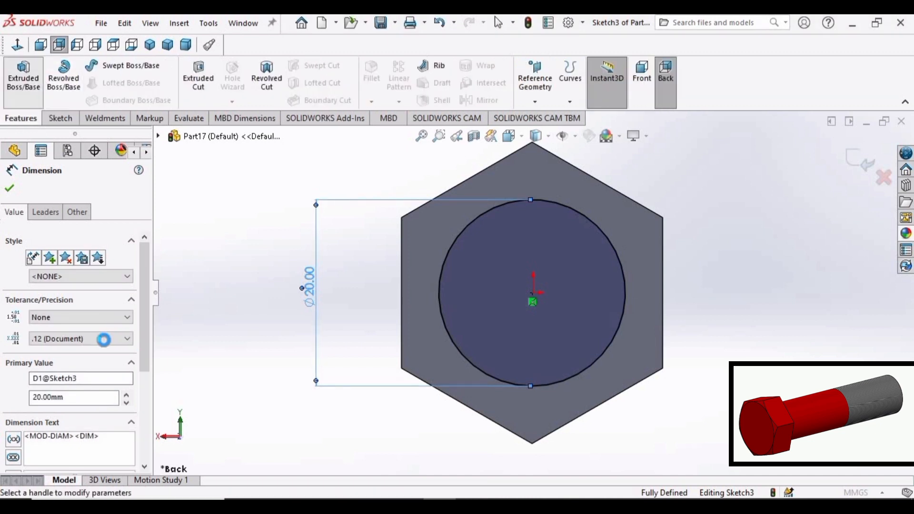
click(22, 76)
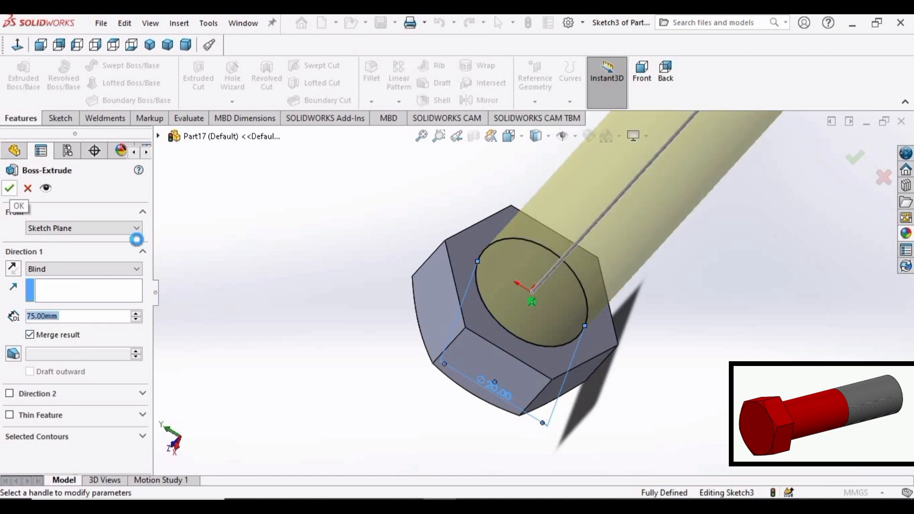
Extrude the 20 mm circle 75 mm to form the cylindrical shank
click(10, 187)
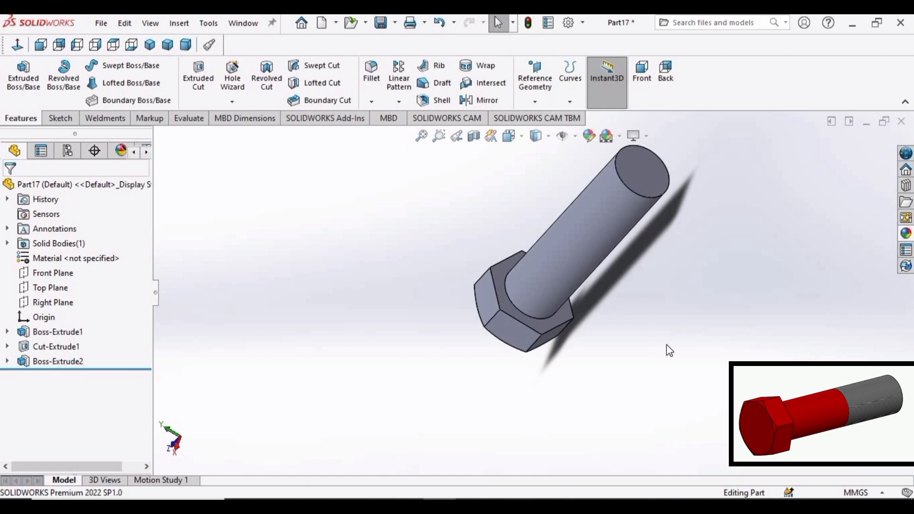
click(57, 361)
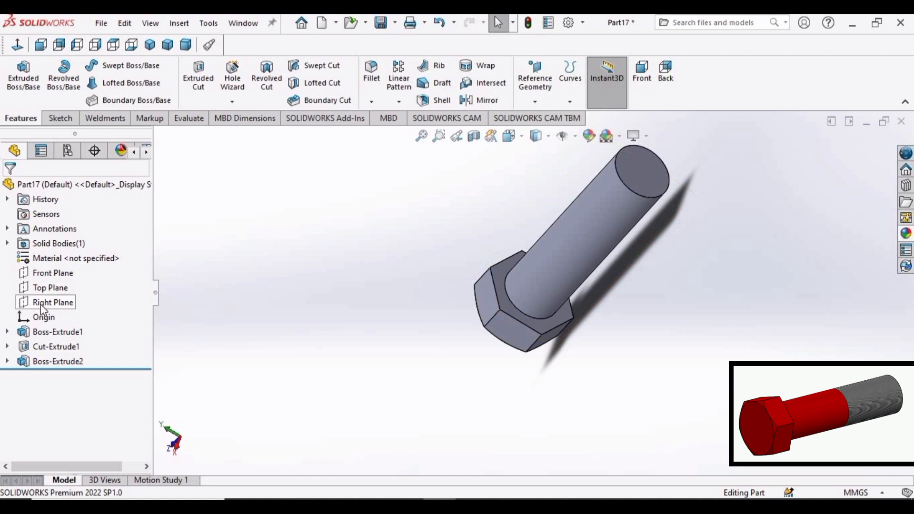
On the Right Plane, draw a vertical line across the shank, dimensioned 40 mm from the head
click(53, 301)
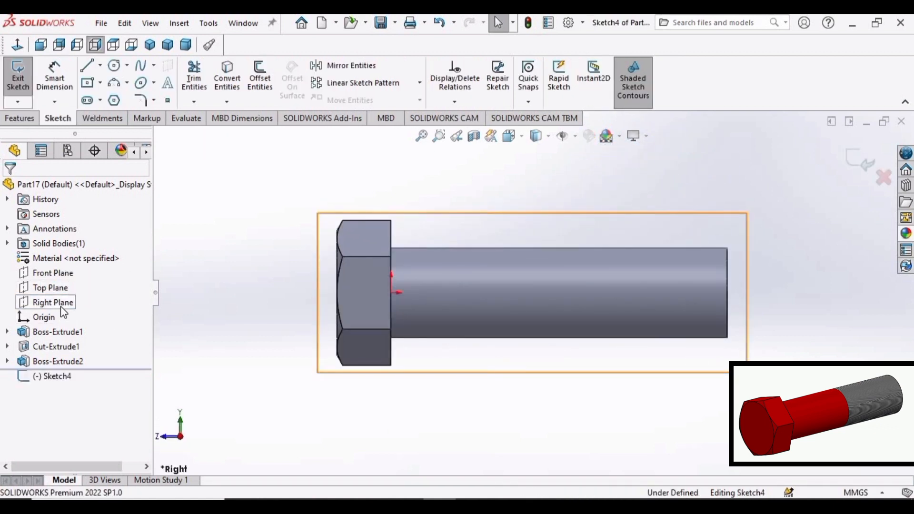
click(51, 302)
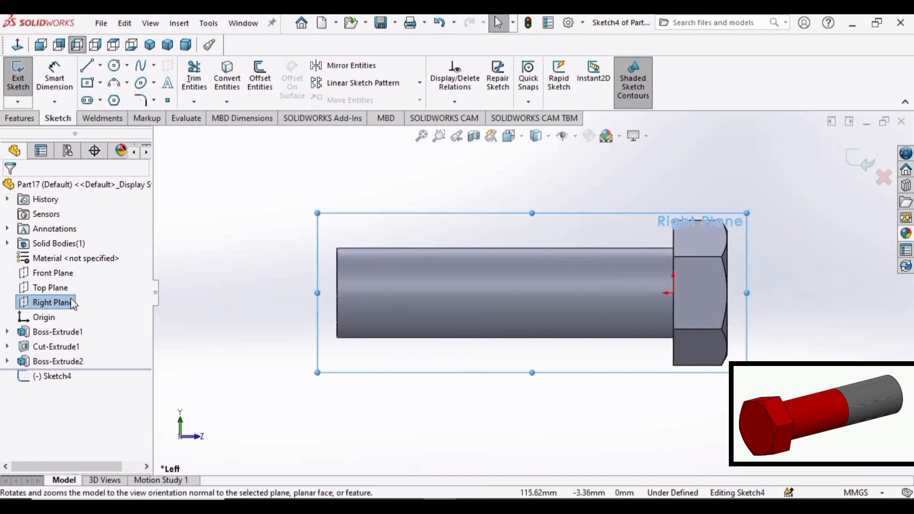
mouse_move(155, 189)
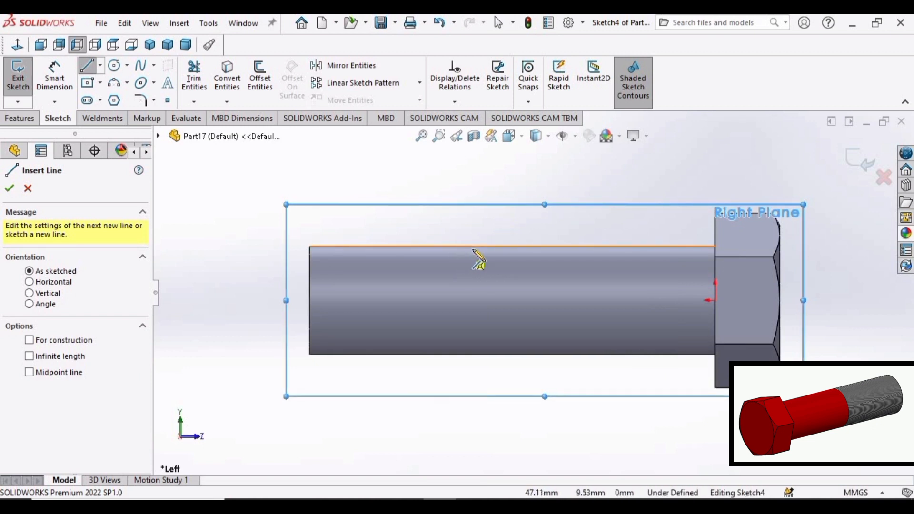
mouse_move(493, 260)
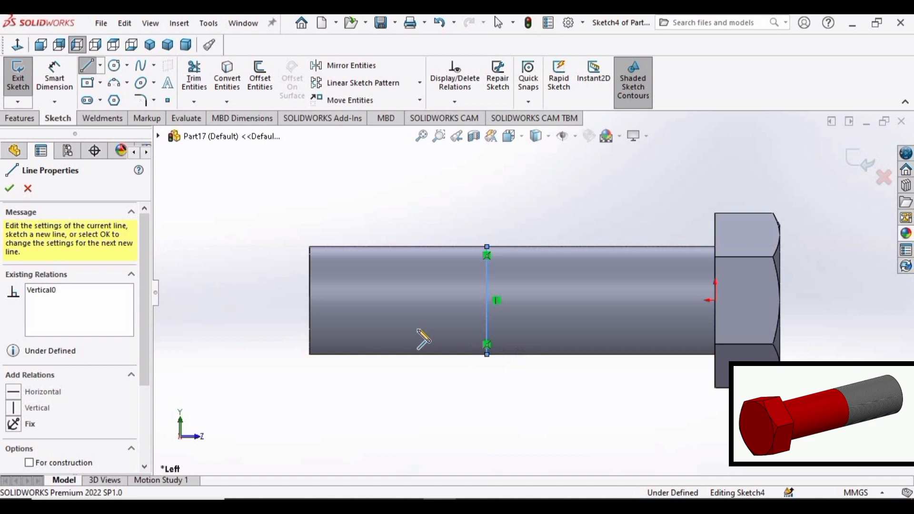
click(9, 188)
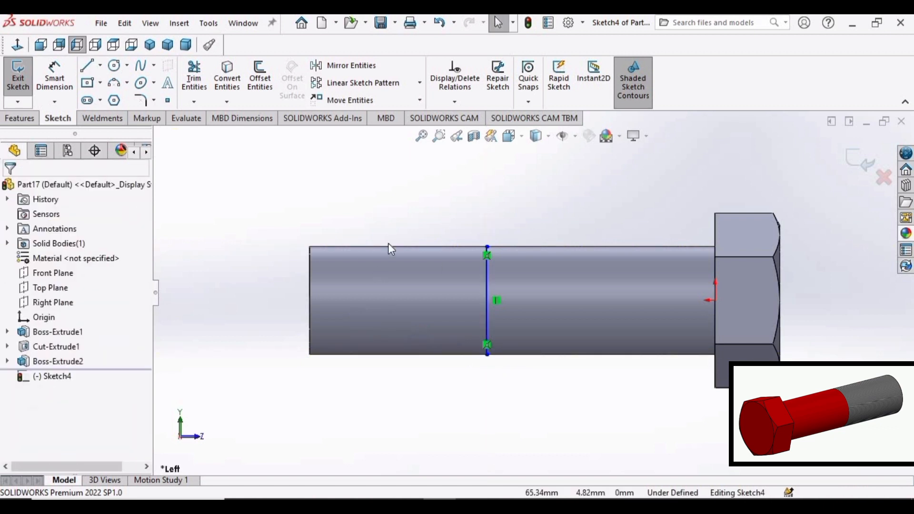
click(708, 301)
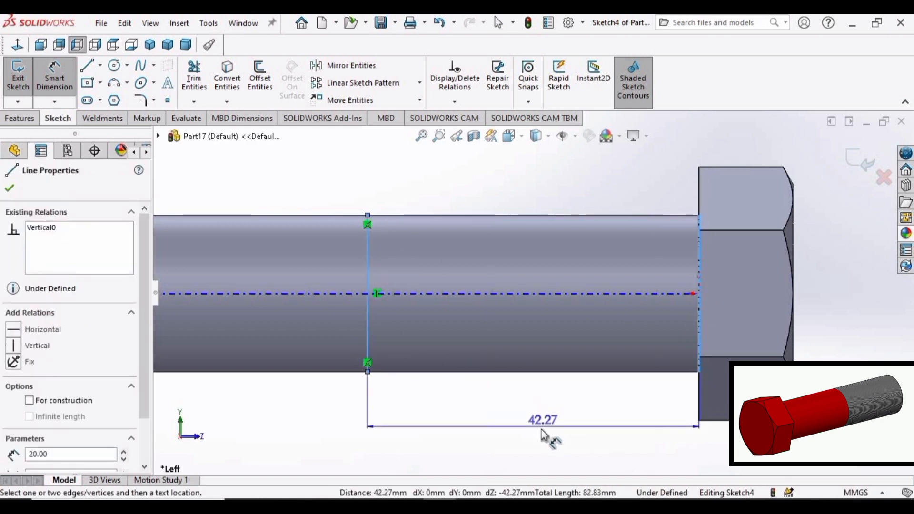
click(543, 420)
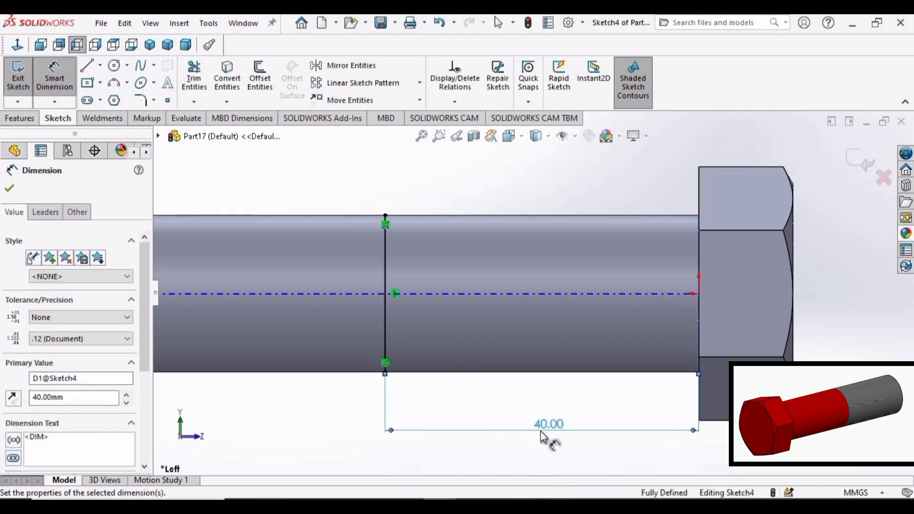
mouse_move(14, 98)
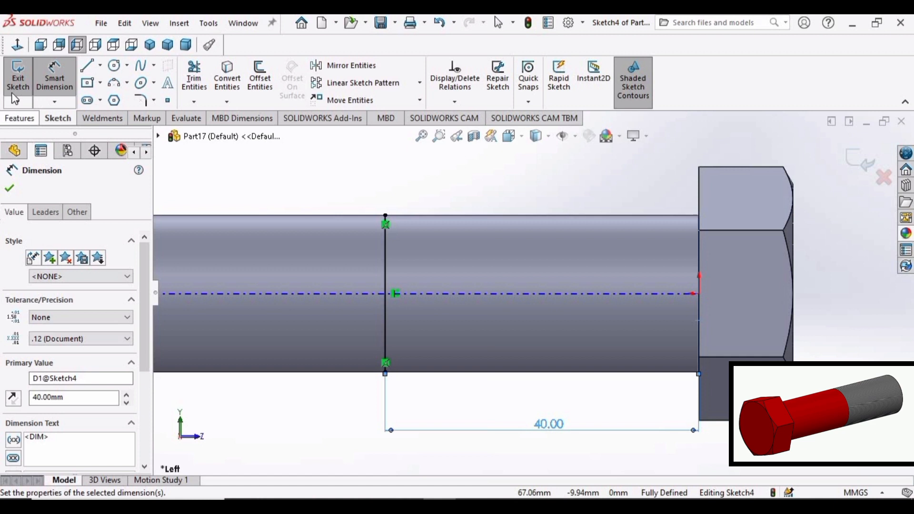
click(569, 78)
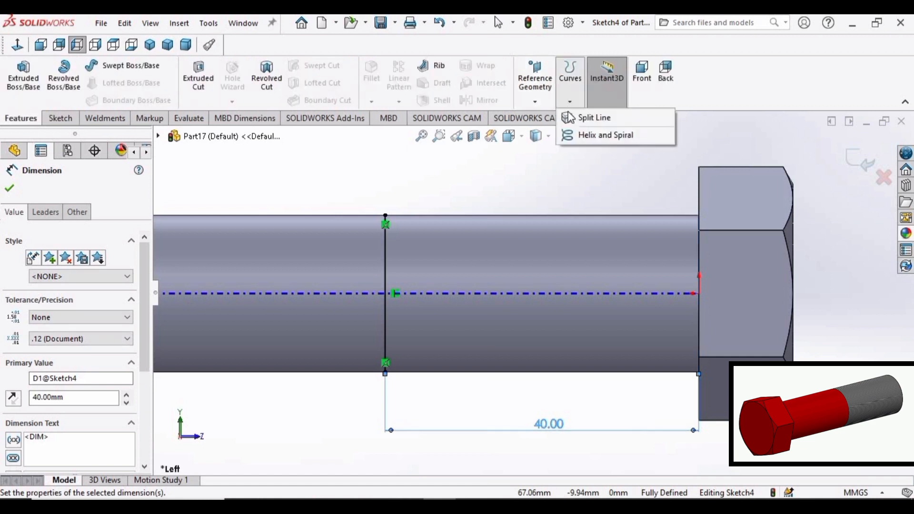
Project the 40 mm sketch line onto the shank face as a Split Line
click(594, 117)
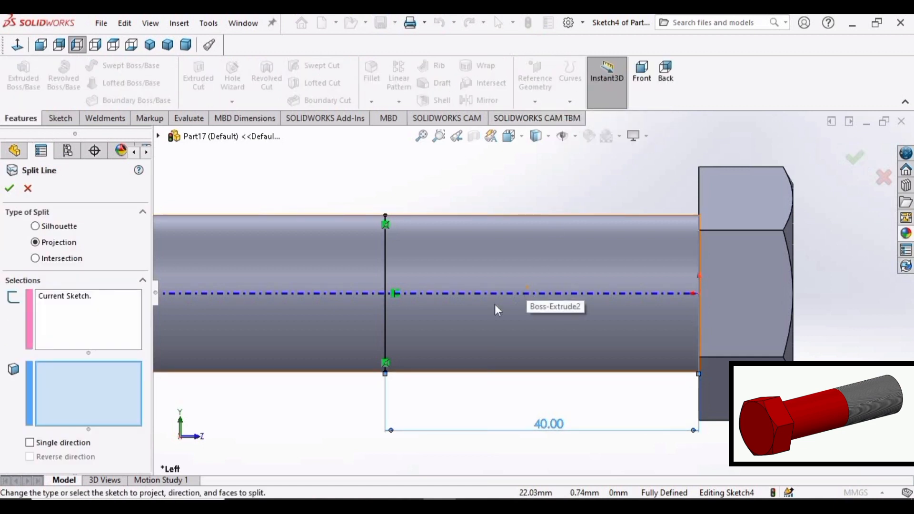
mouse_move(467, 338)
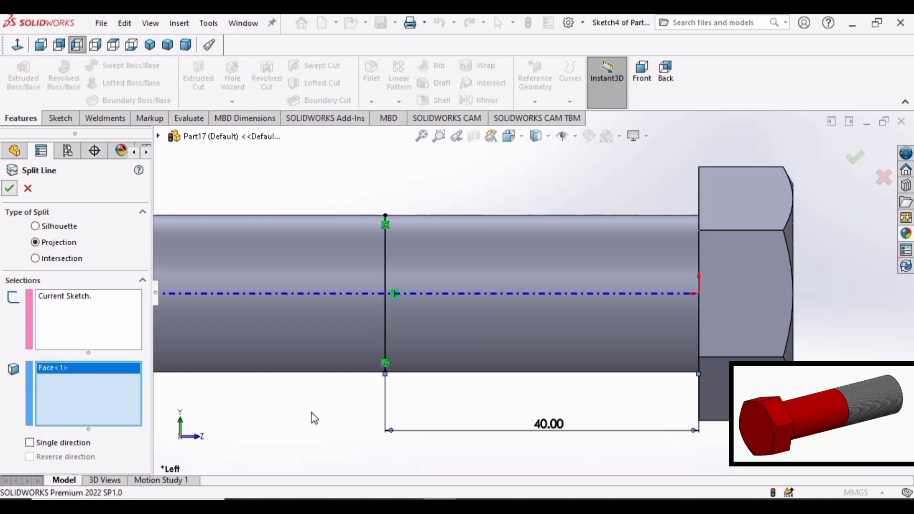
click(9, 189)
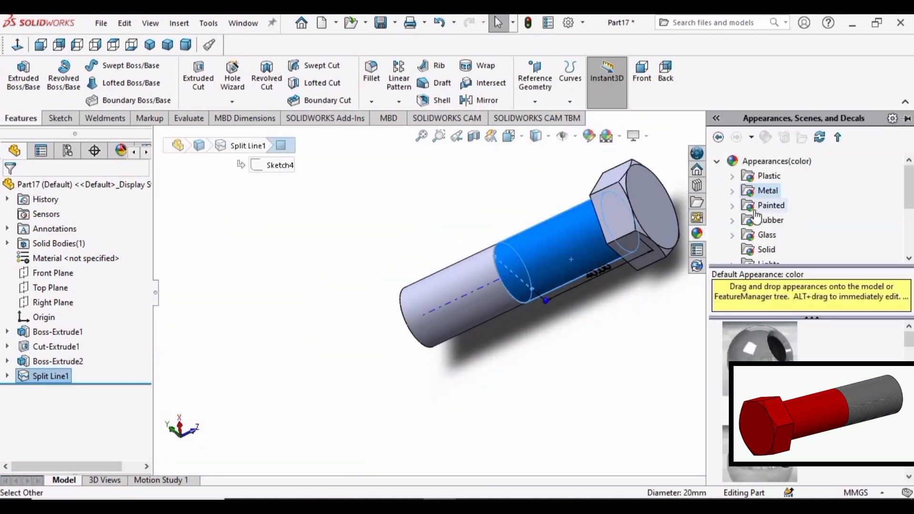
Paint the upper shank section and the hexagonal head red
click(770, 206)
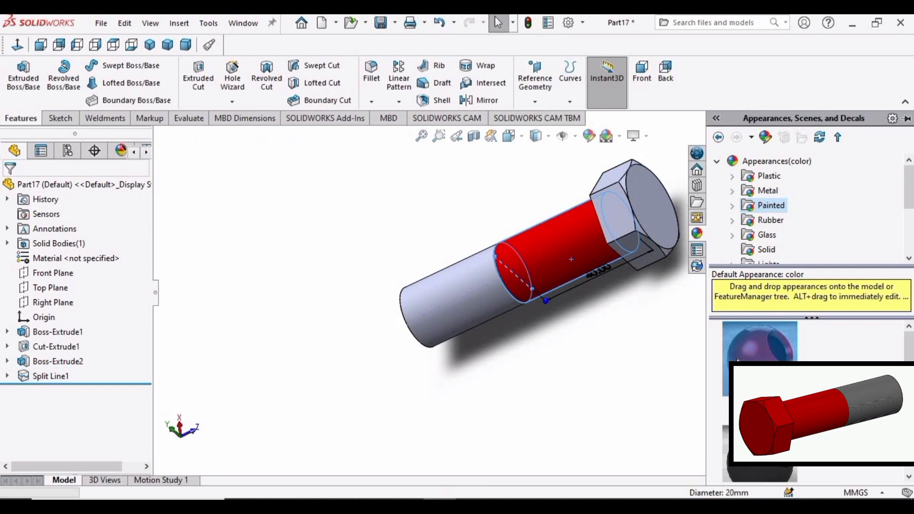
click(57, 332)
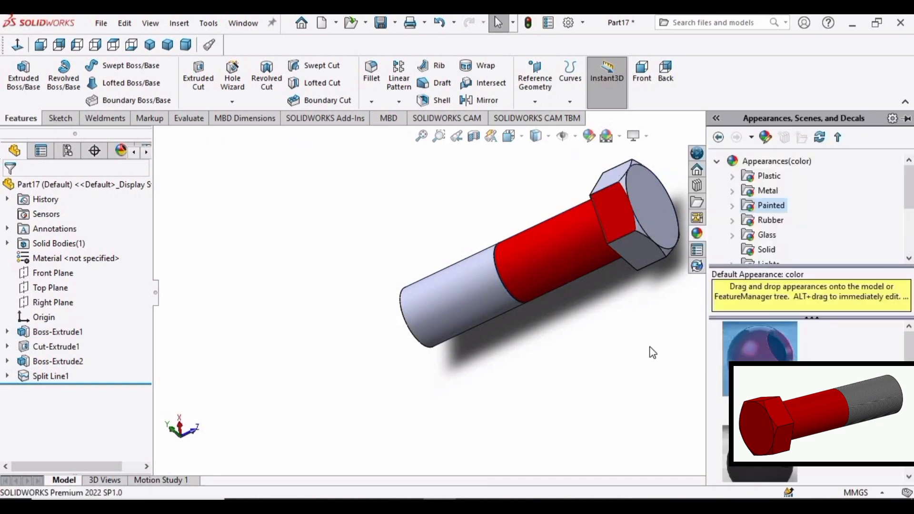
click(57, 332)
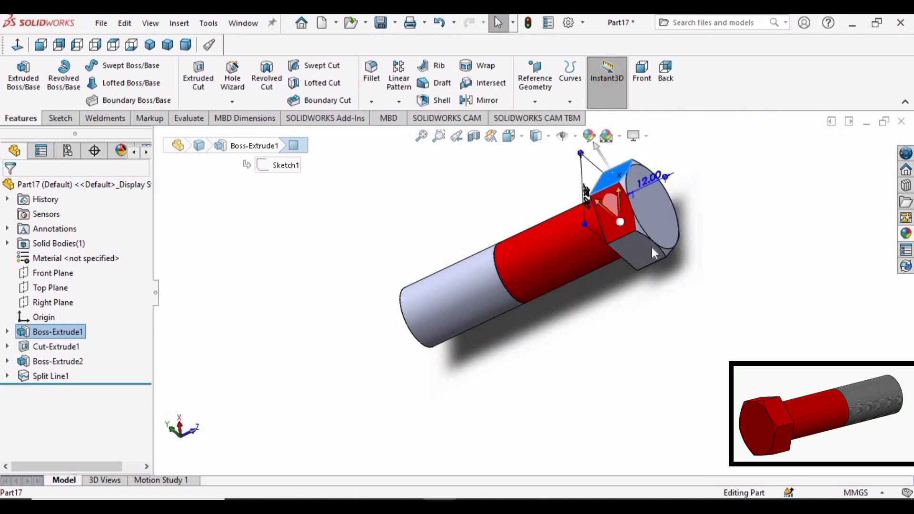
click(635, 251)
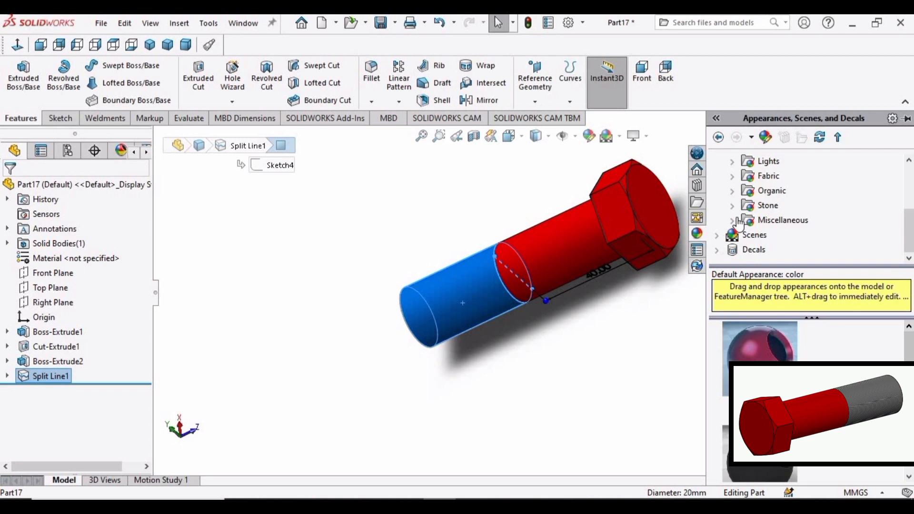
Apply the gray thread pattern appearance to the lower shank section
click(731, 219)
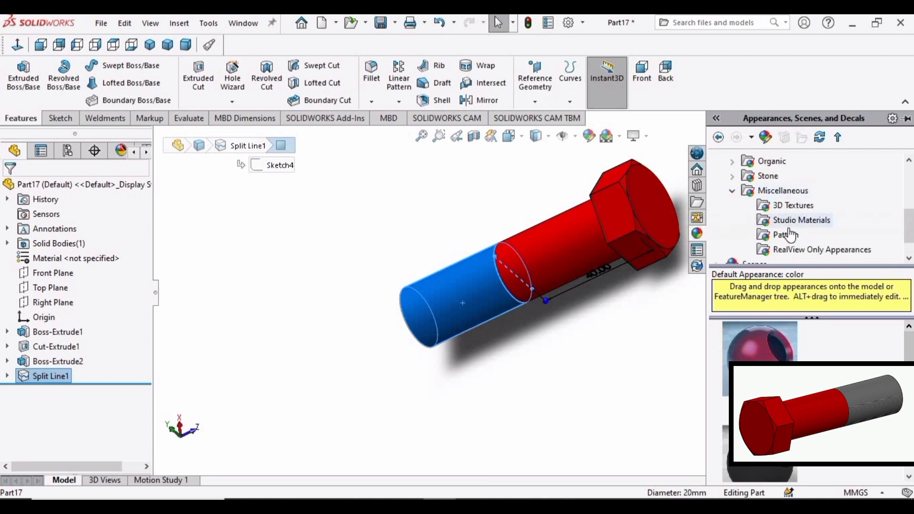
click(786, 234)
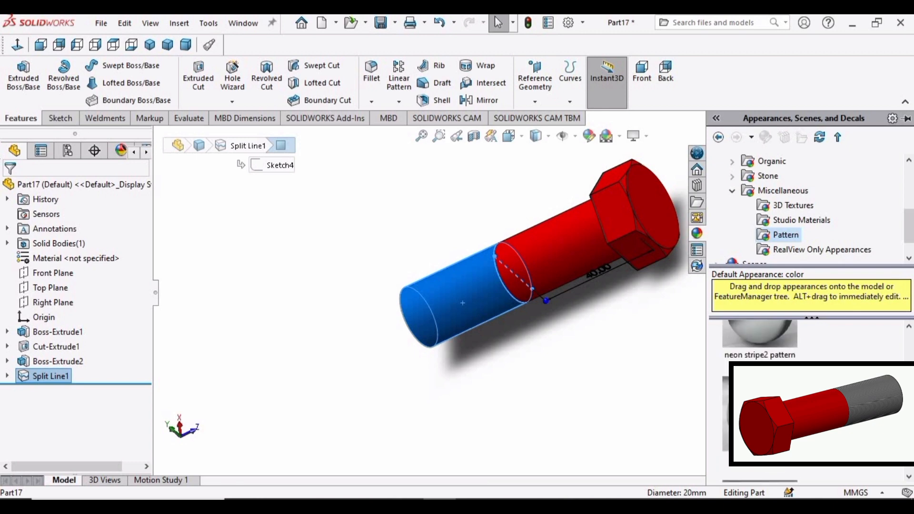
click(434, 320)
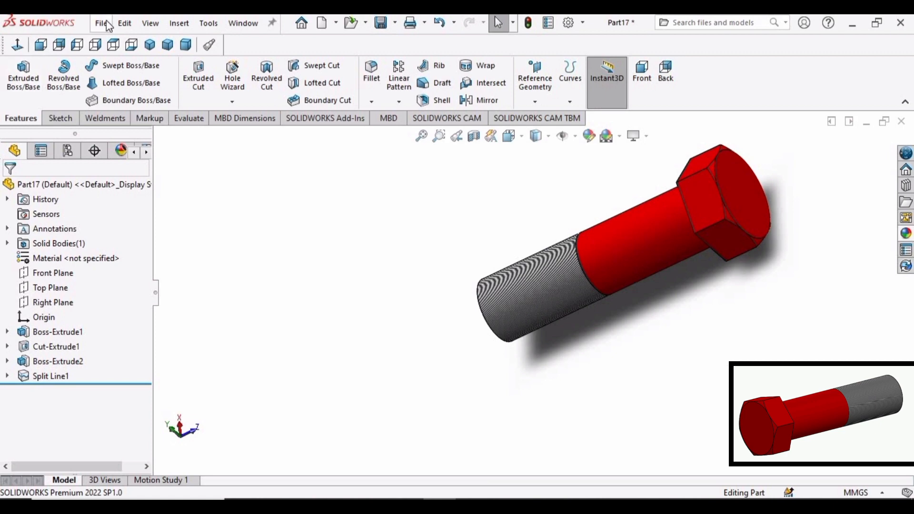
Save the colored bolt part under the name 'Bolt'
click(100, 23)
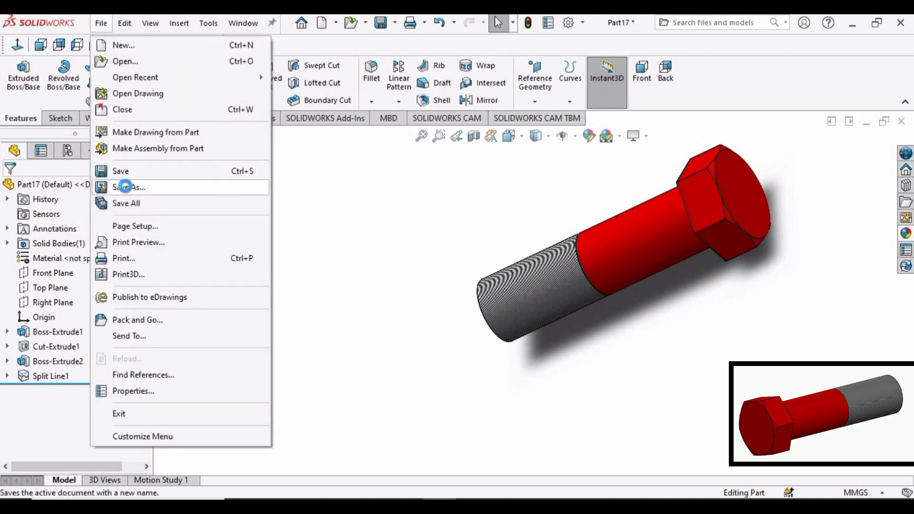
click(129, 186)
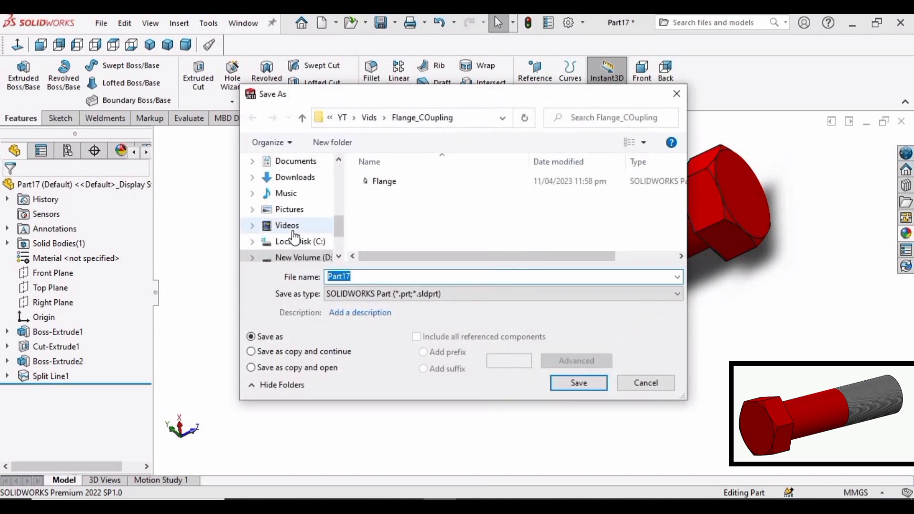
text(Bolt)
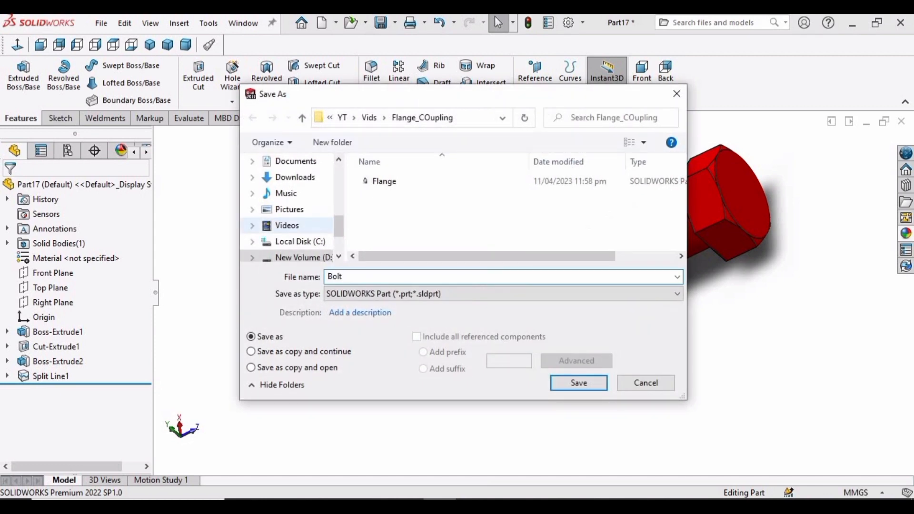
click(577, 382)
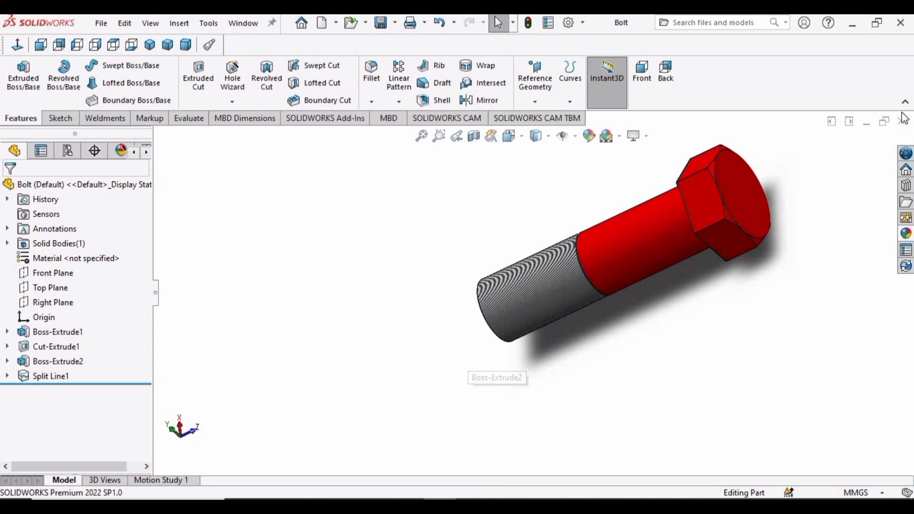
Close Bolt and create a new empty part, Part18, with the sketch tools showing
click(101, 23)
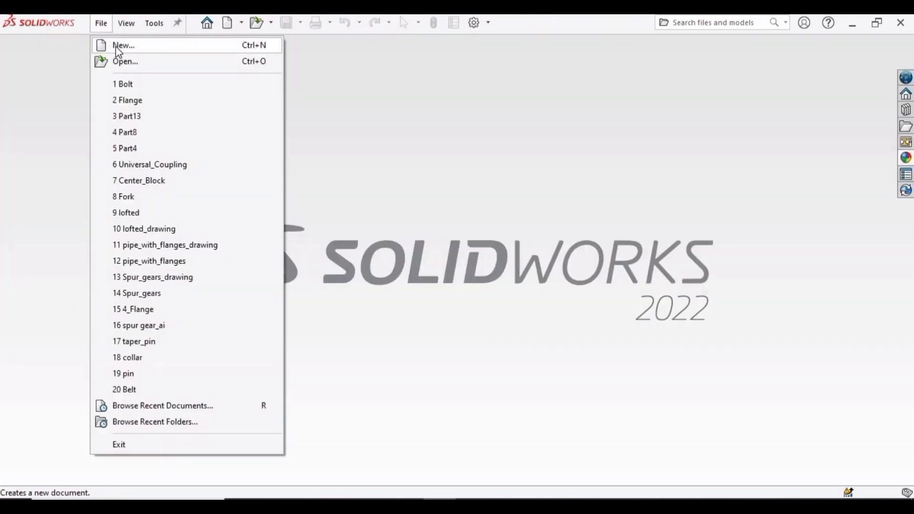
click(123, 45)
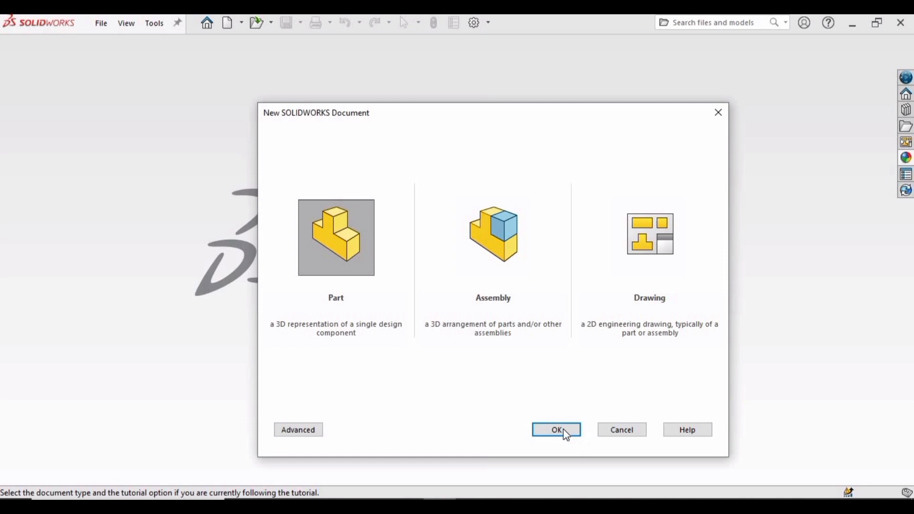
click(556, 430)
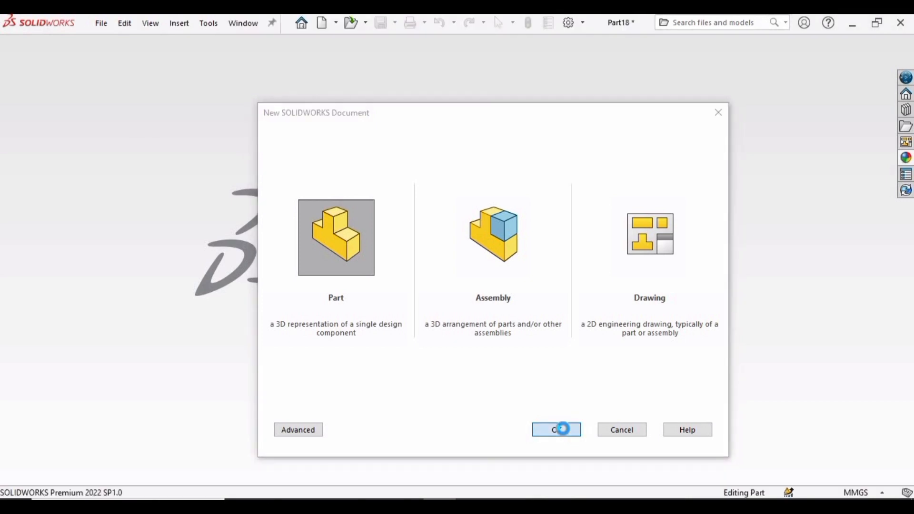
click(556, 429)
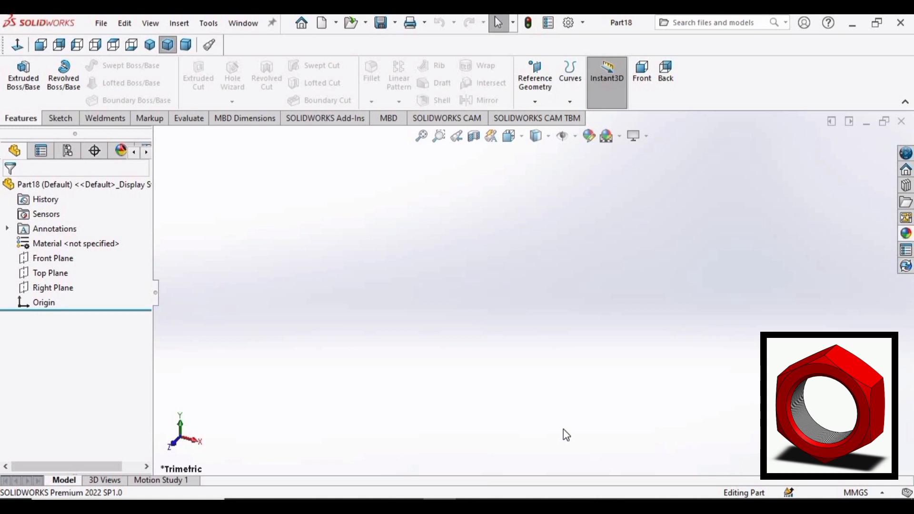
click(57, 117)
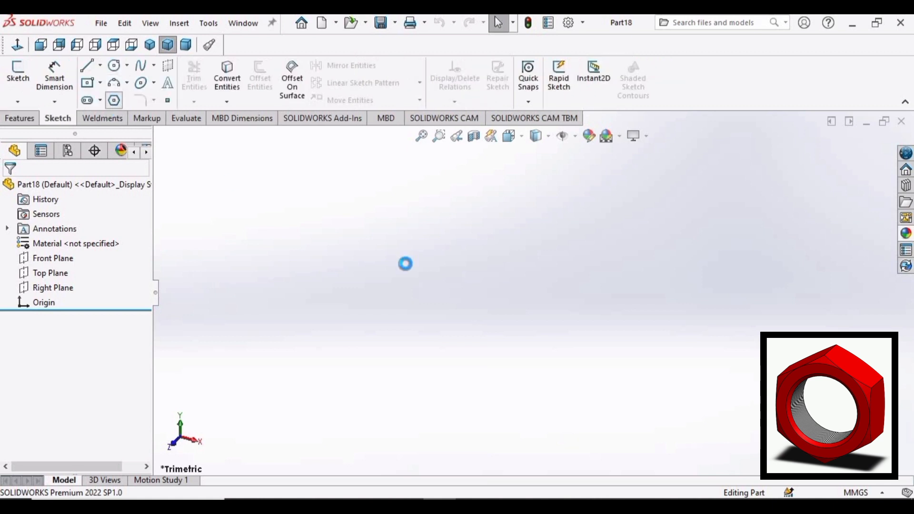
Sketch a hexagon at the origin with a vertical side, 28 mm across flats
click(17, 73)
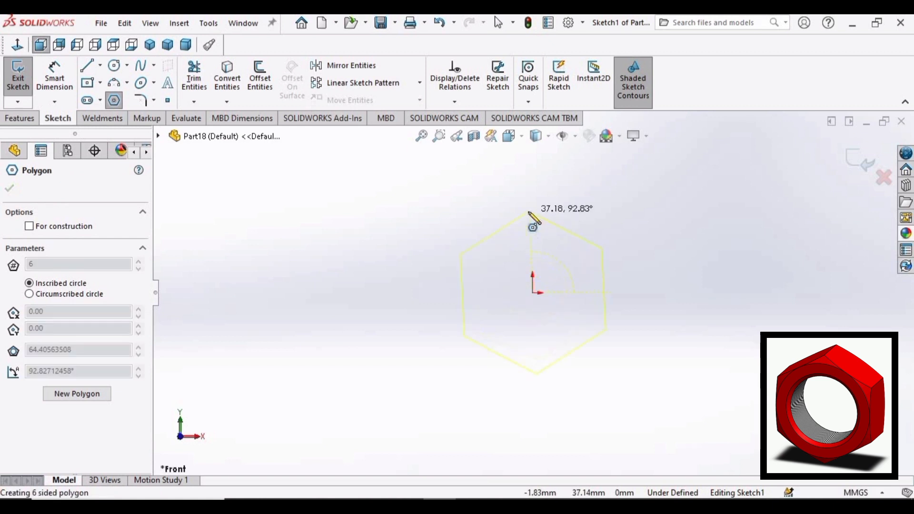
click(10, 188)
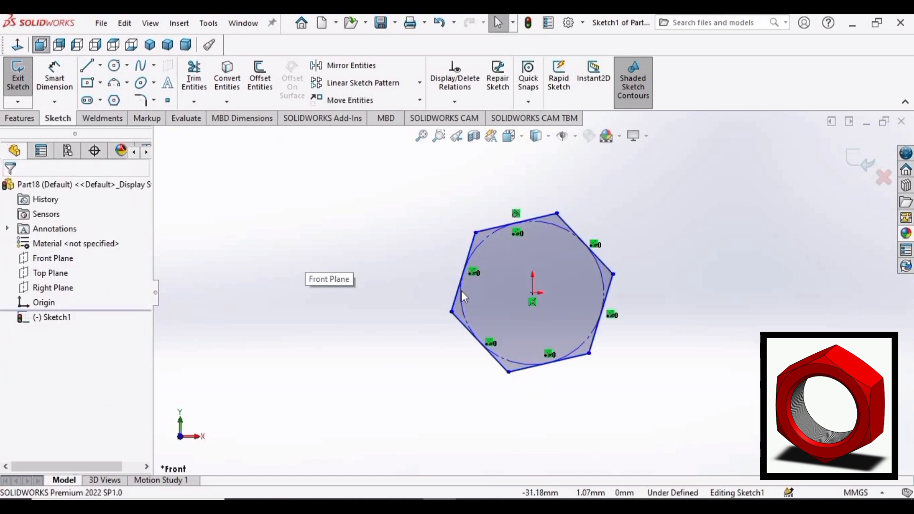
click(460, 274)
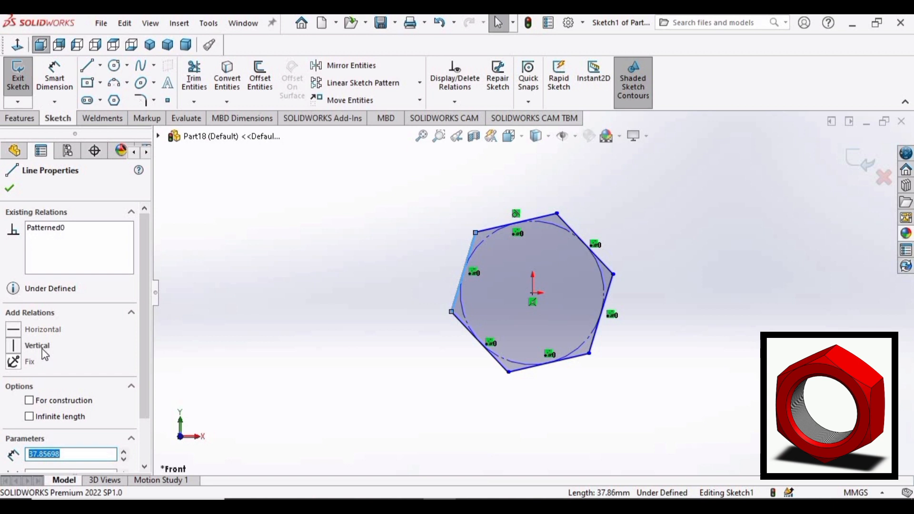
click(37, 345)
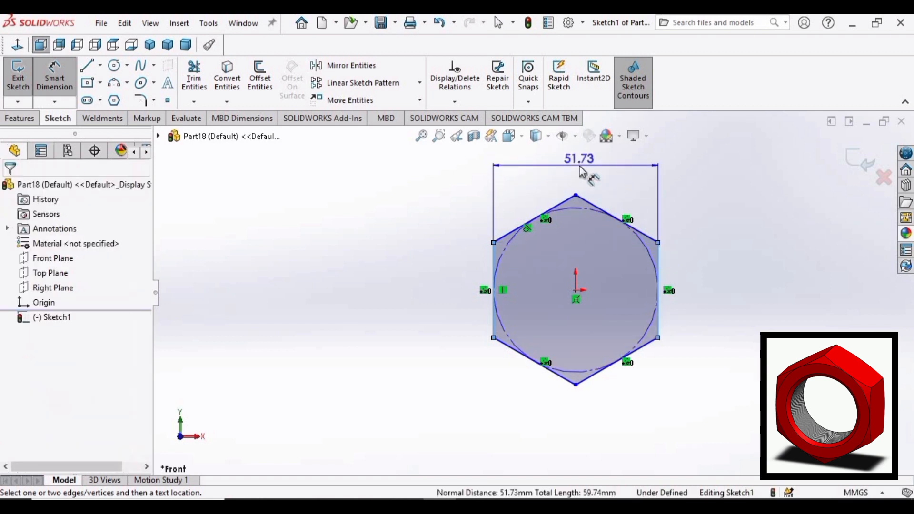
click(578, 158)
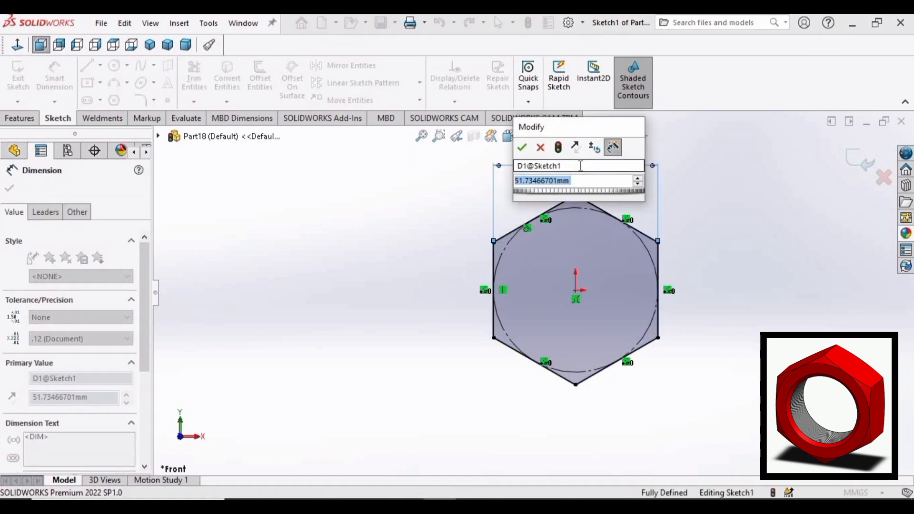
click(521, 147)
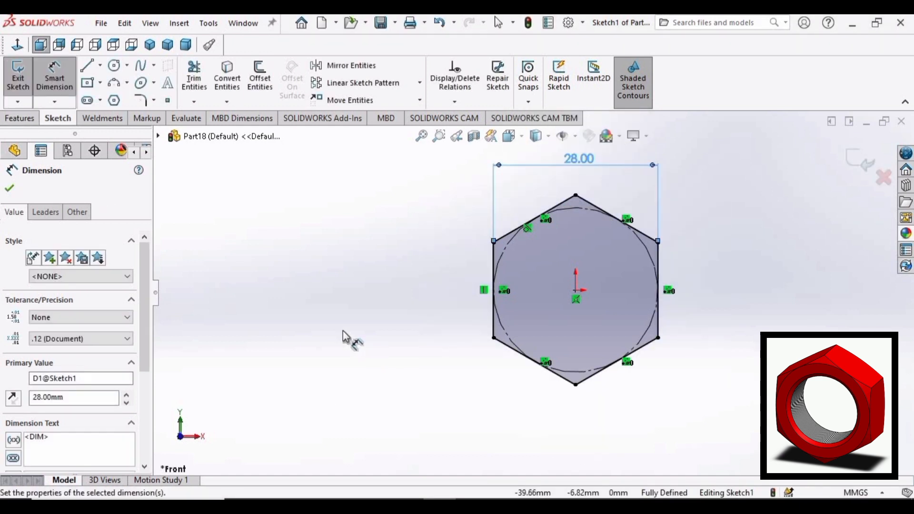
click(19, 117)
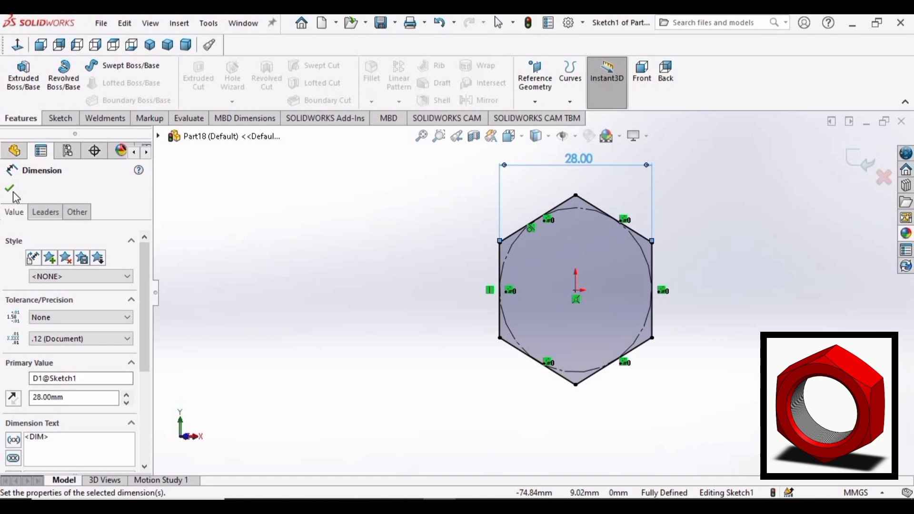
Extrude the hexagon with Mid Plane to a 12 mm thick prism
click(10, 189)
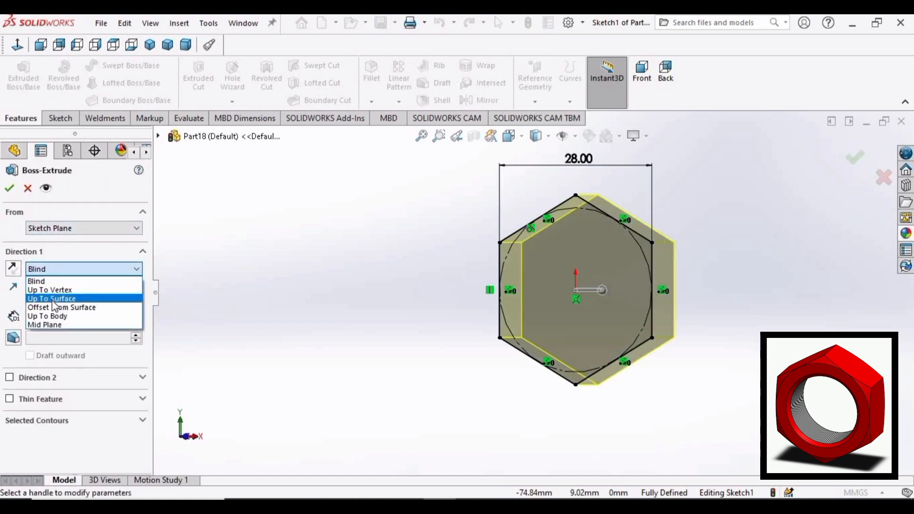
click(44, 325)
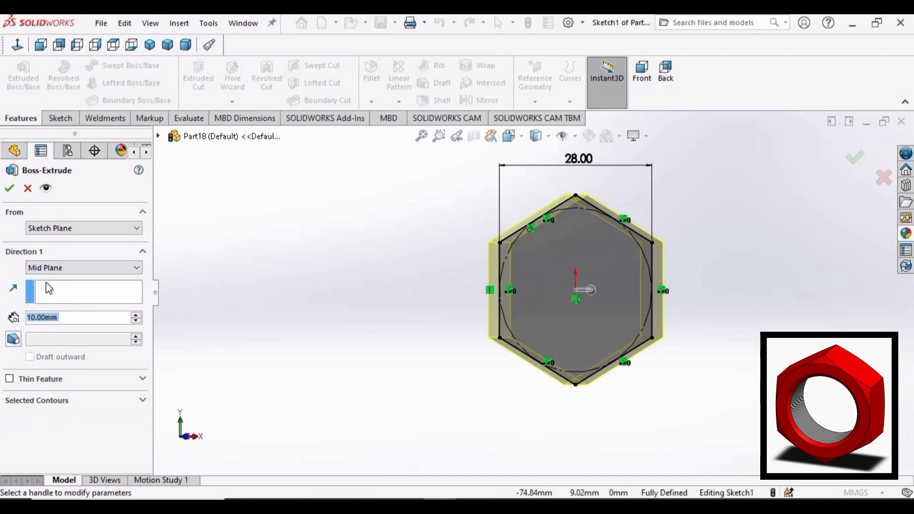
click(135, 314)
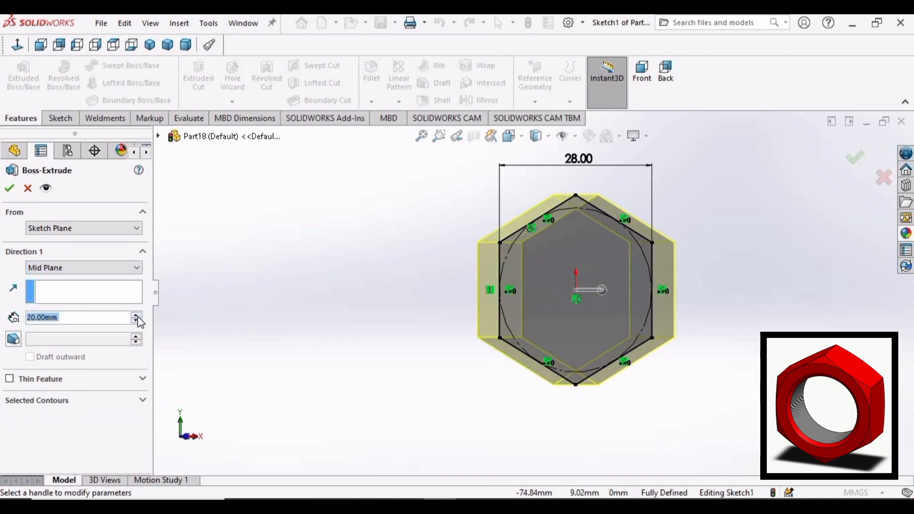
click(75, 317)
text(12)
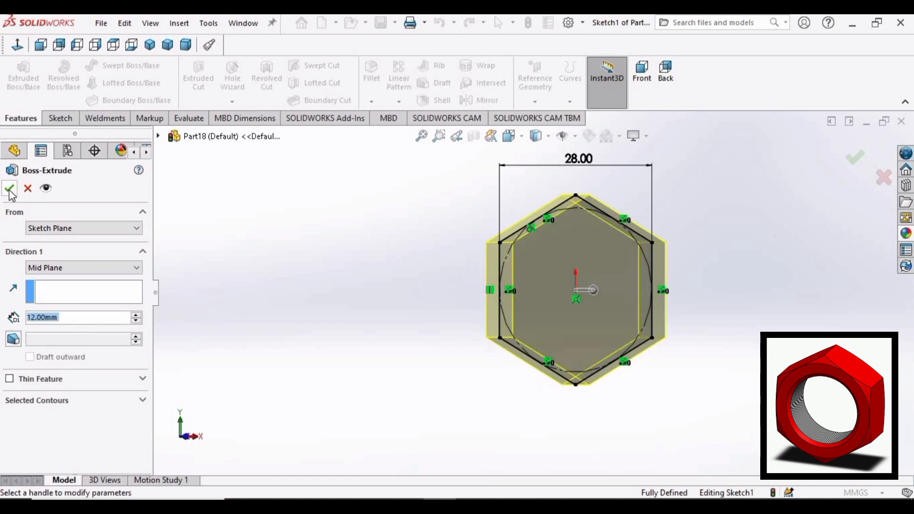
click(10, 190)
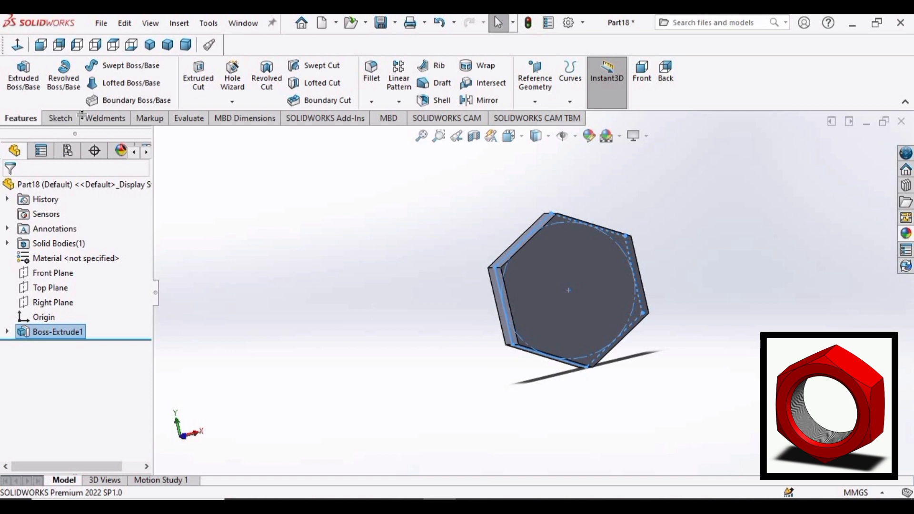
click(57, 117)
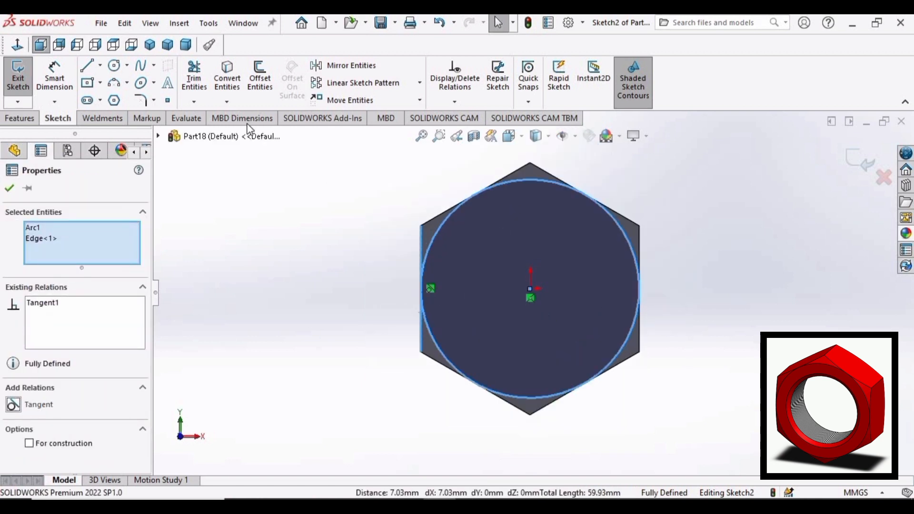
Finish the circle sketch tangent to the hexagon flats and show the feature tools
click(20, 119)
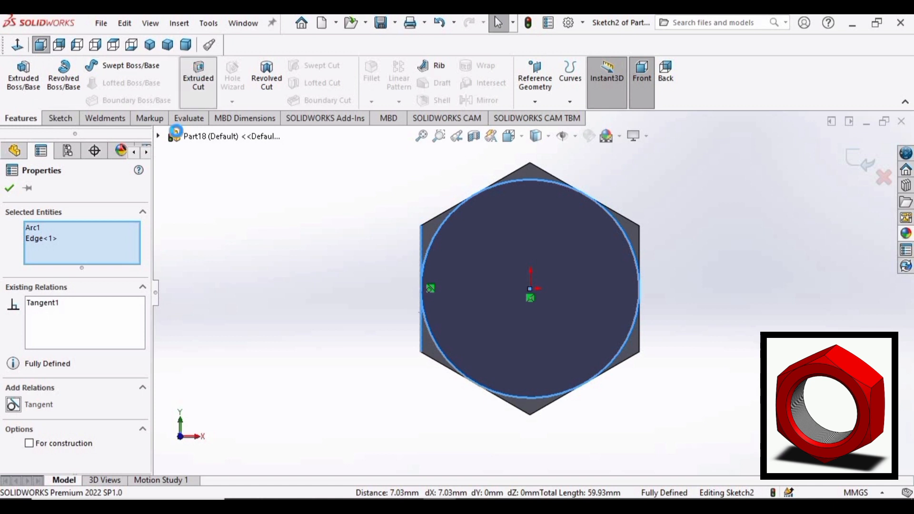
Cut the corners outside the circle with a flipped Blind 12 mm cut and 60° draft
click(197, 76)
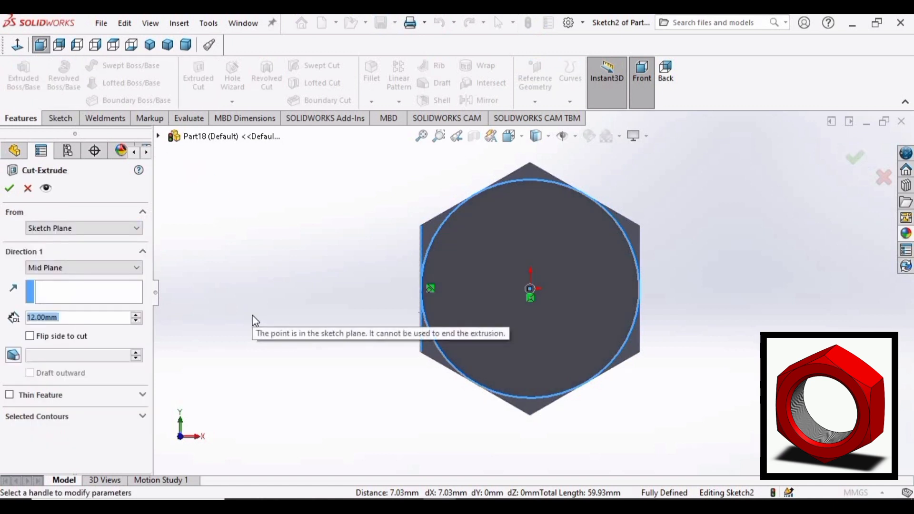
click(84, 267)
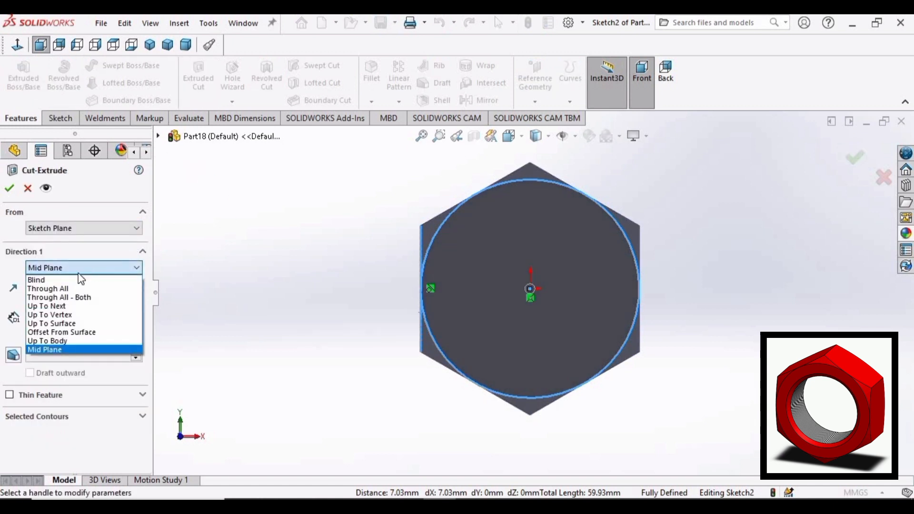
click(36, 280)
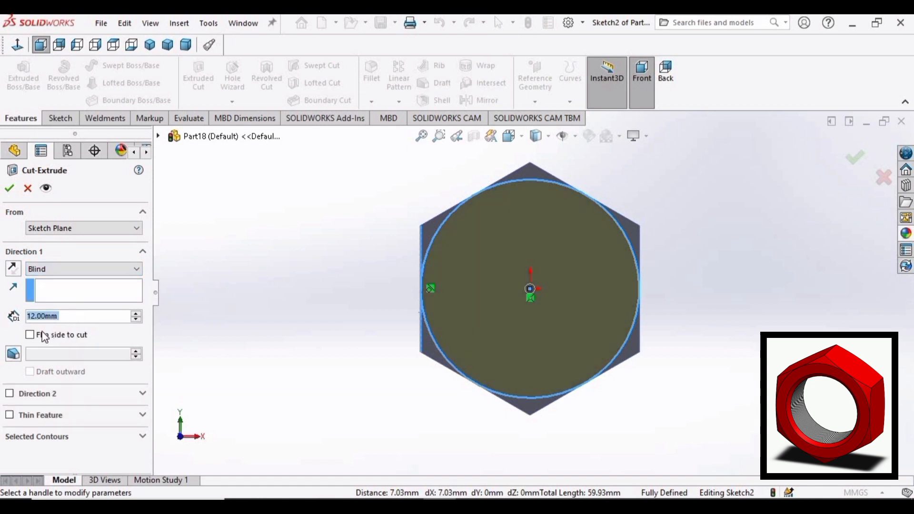
click(30, 335)
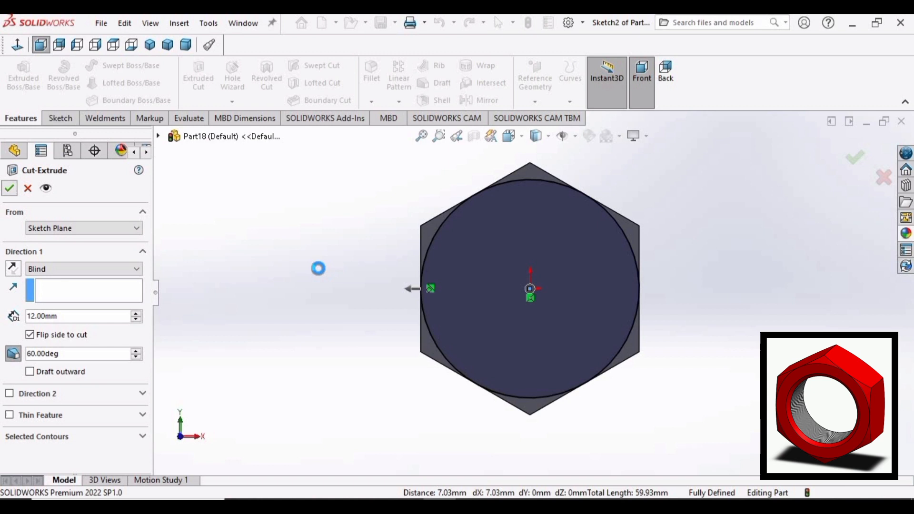
click(9, 188)
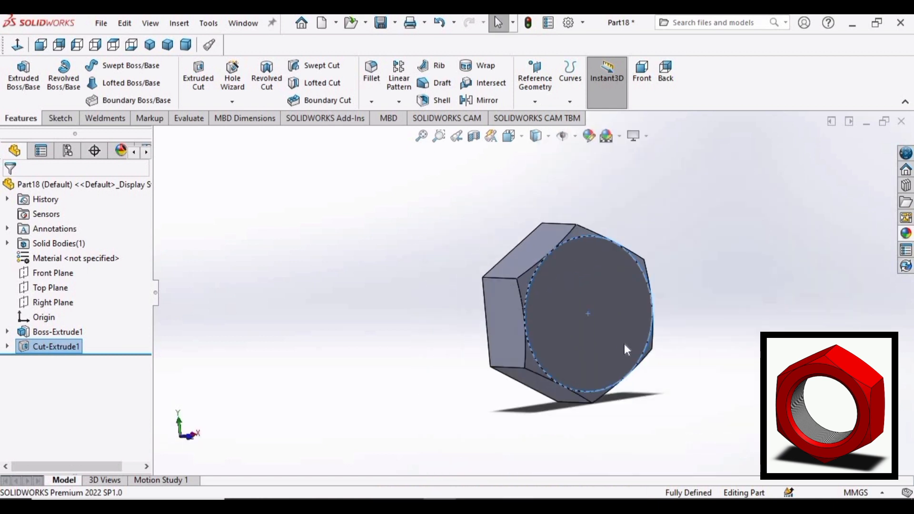
Mirror Cut-Extrude1 across the Front Plane
click(56, 346)
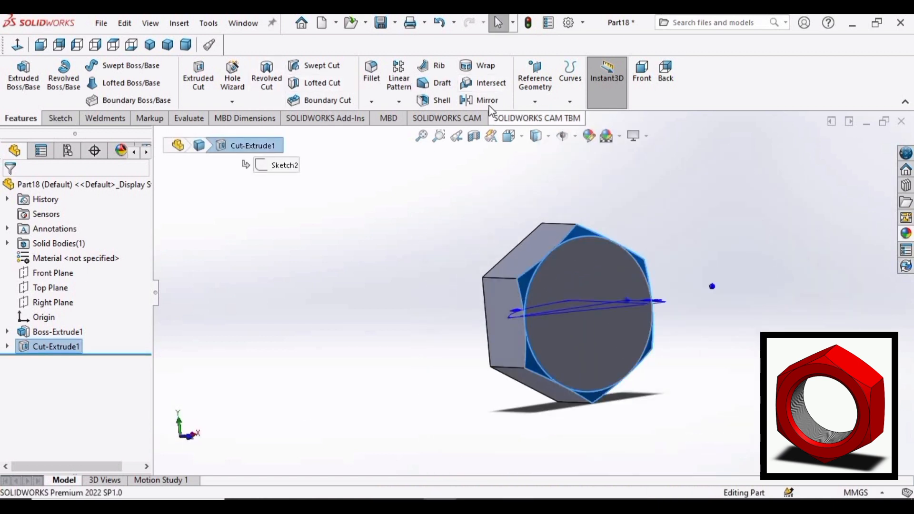
click(487, 100)
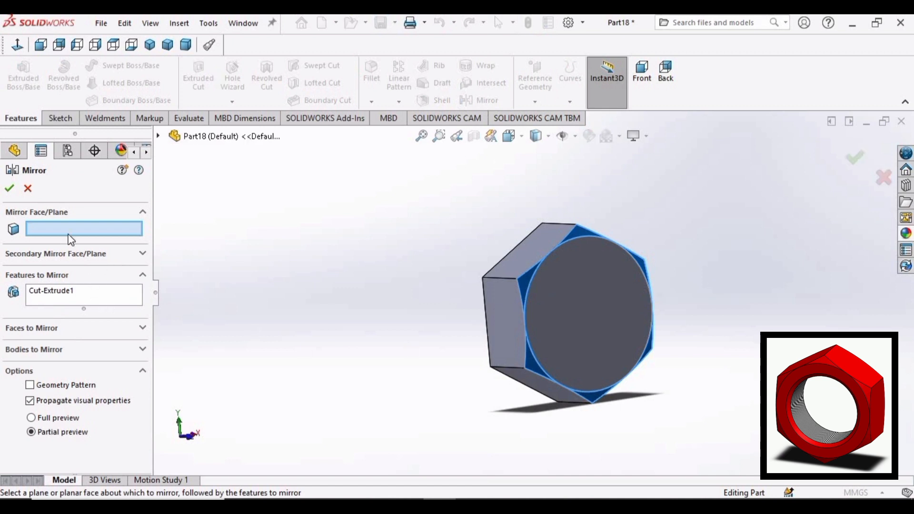
mouse_move(73, 230)
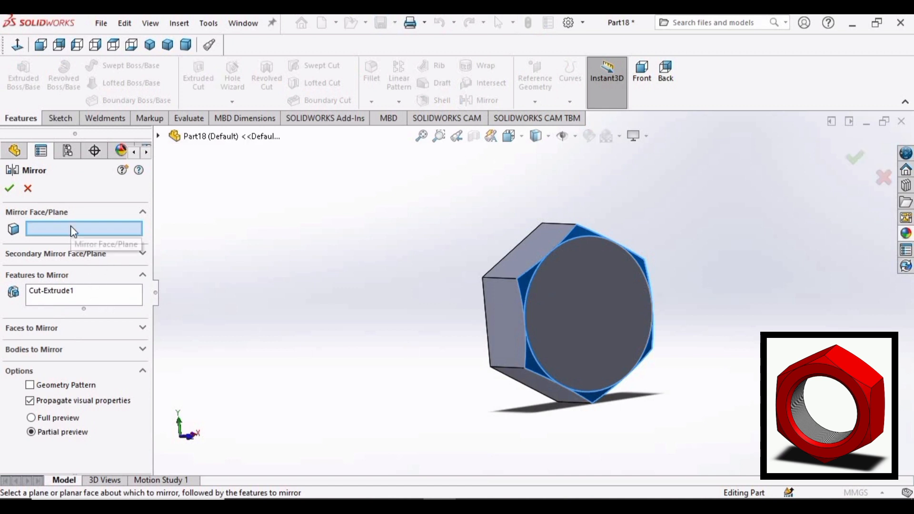
mouse_move(161, 138)
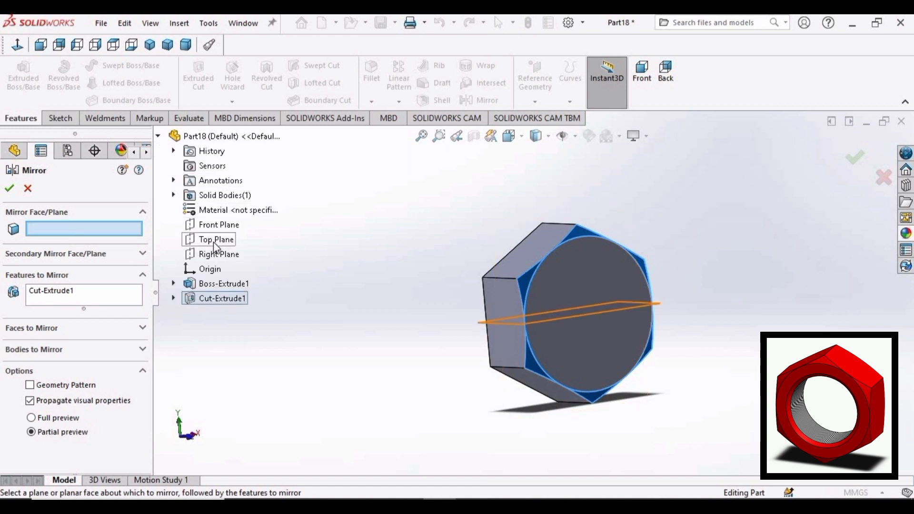
click(218, 224)
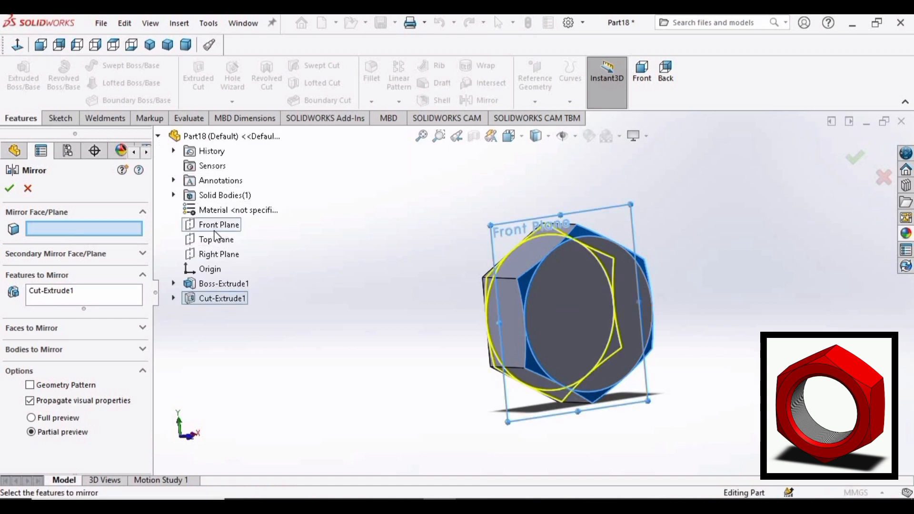
click(219, 224)
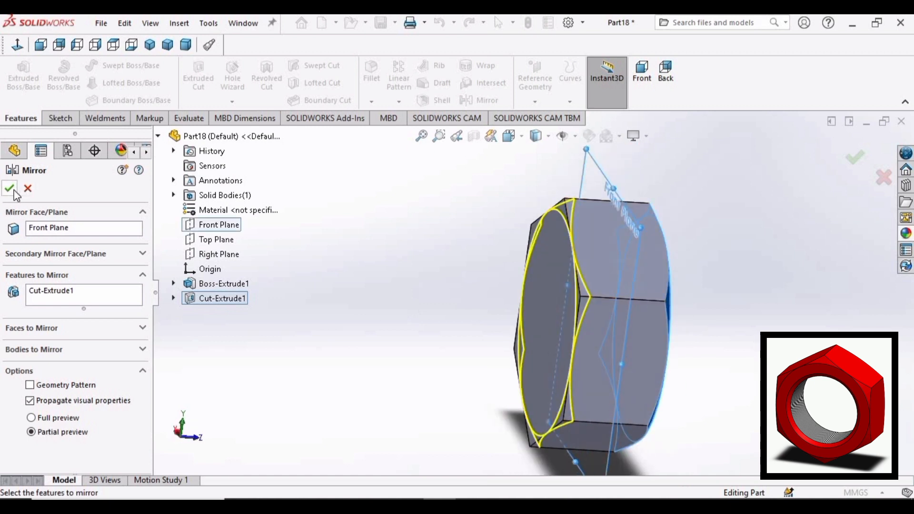
click(10, 188)
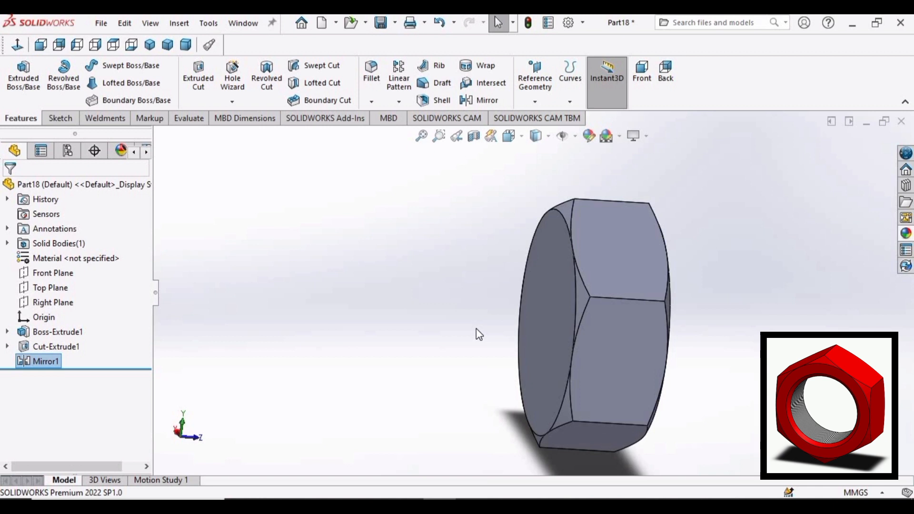
mouse_move(60, 117)
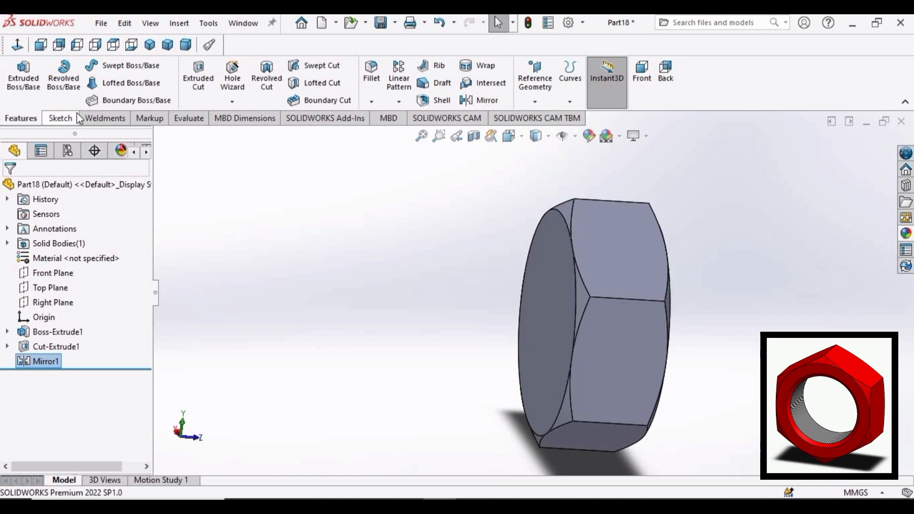
Sketch a 20 mm diameter circle at the origin on the nut's face
click(59, 117)
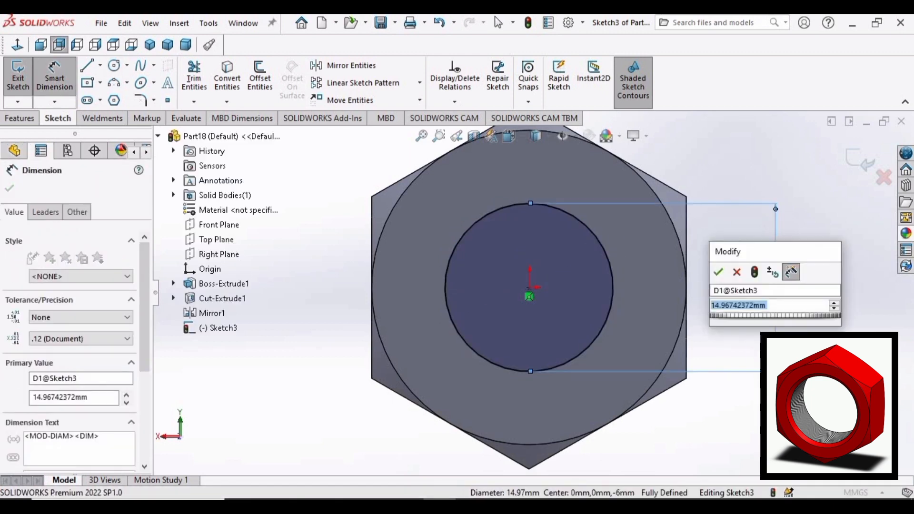
click(718, 272)
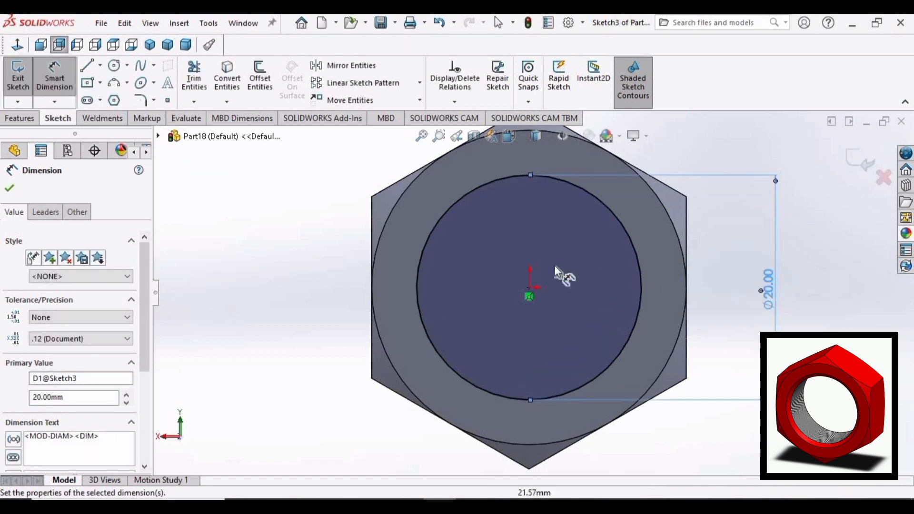
click(19, 118)
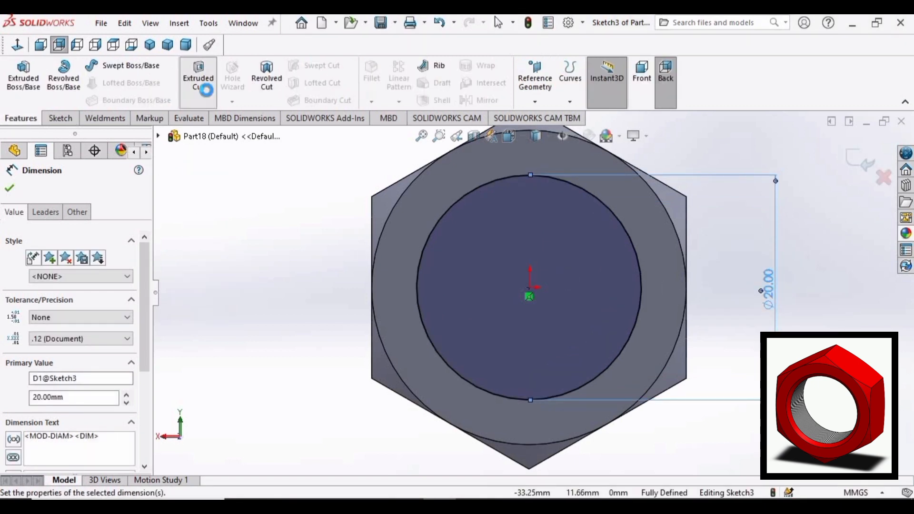
Extrude-cut the 20 mm circle Through All to bore the hole
click(198, 74)
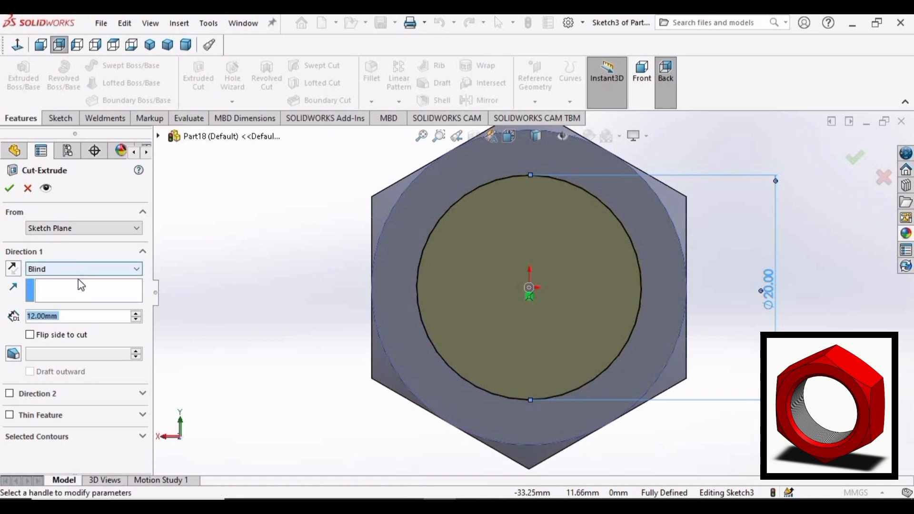
click(83, 268)
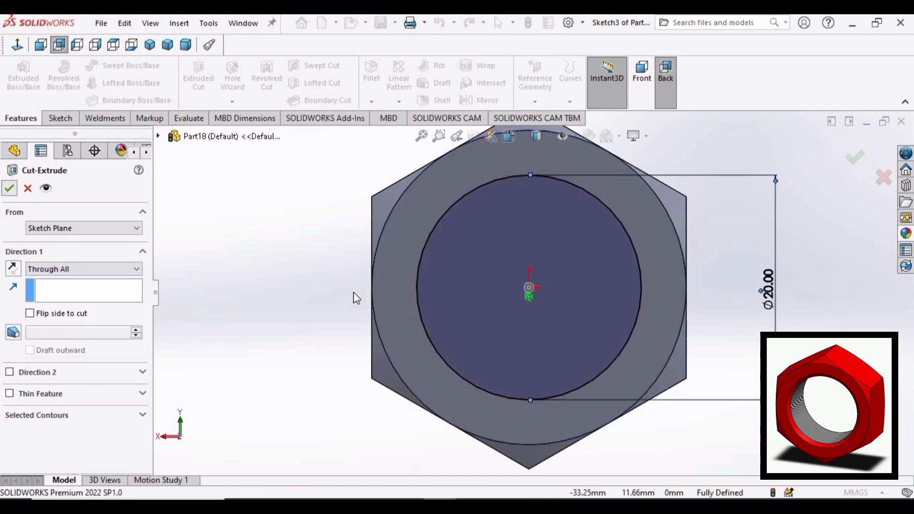
click(10, 187)
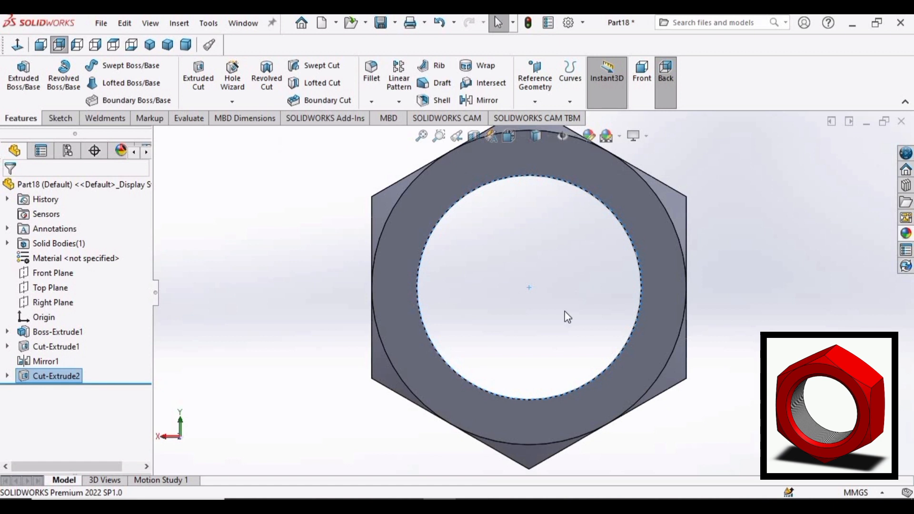
click(372, 100)
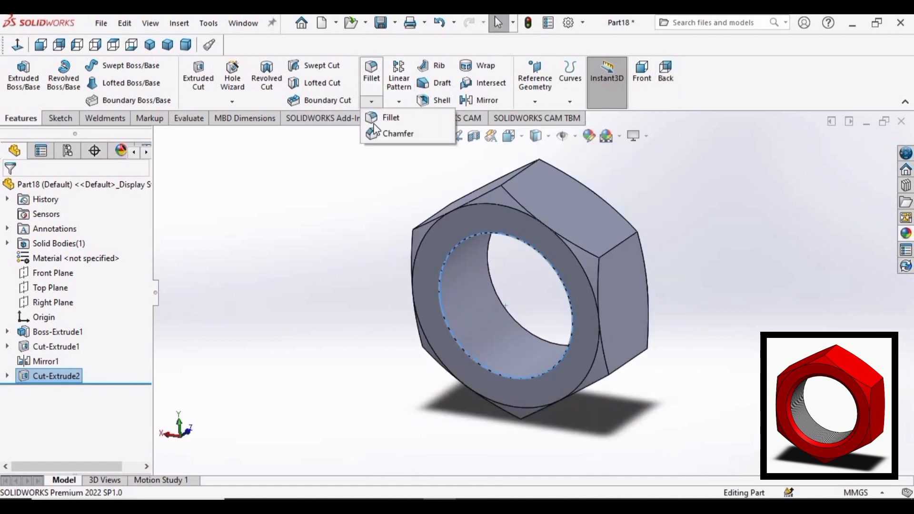
Chamfer the hole edges on the front and back faces at 1 mm × 45°
click(398, 133)
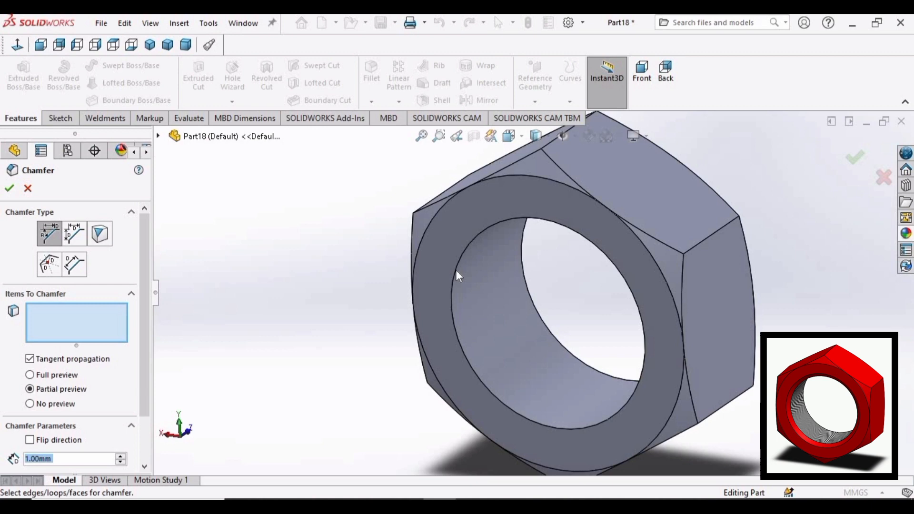
click(8, 188)
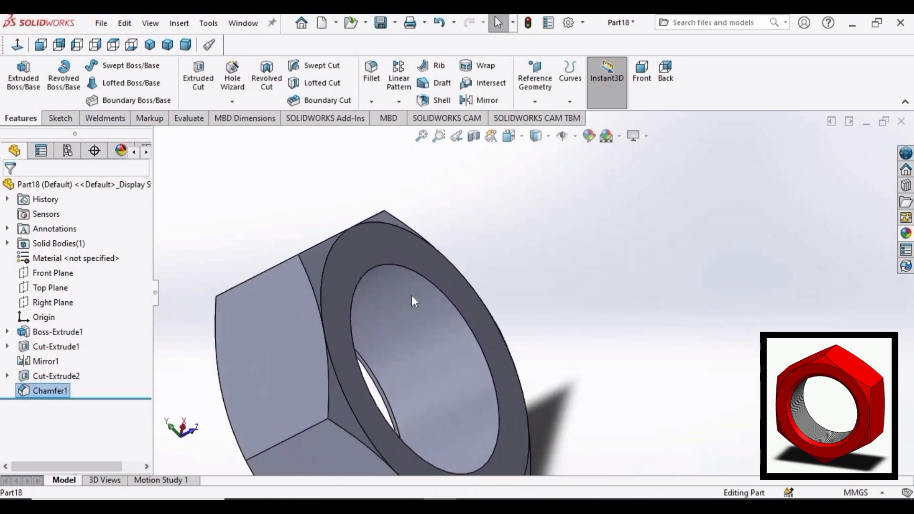
click(371, 101)
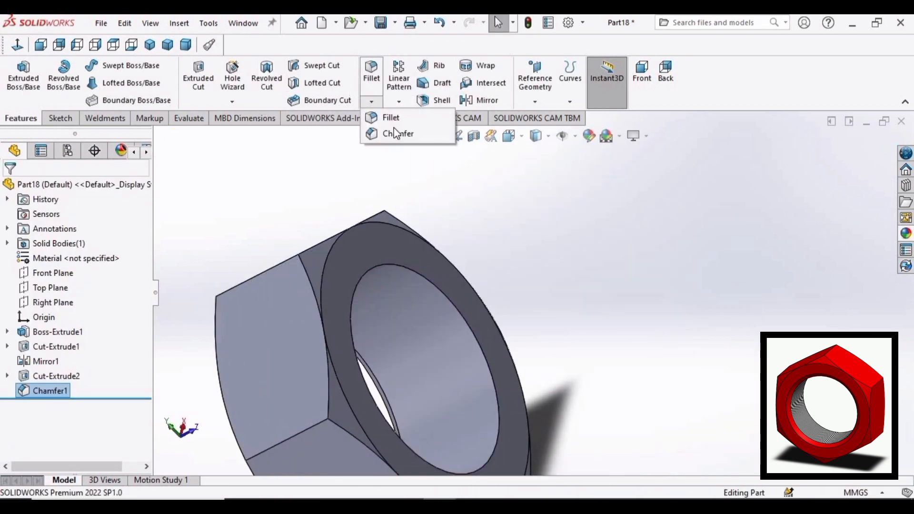
click(398, 134)
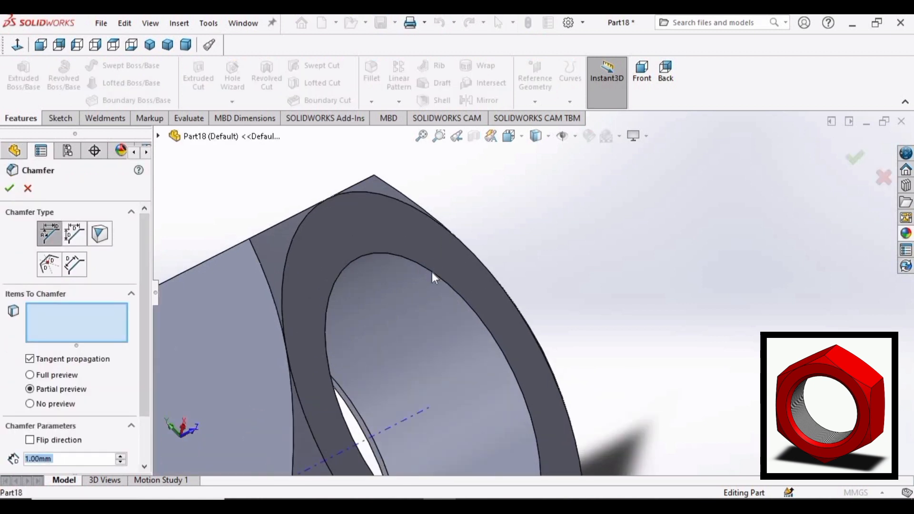
click(454, 300)
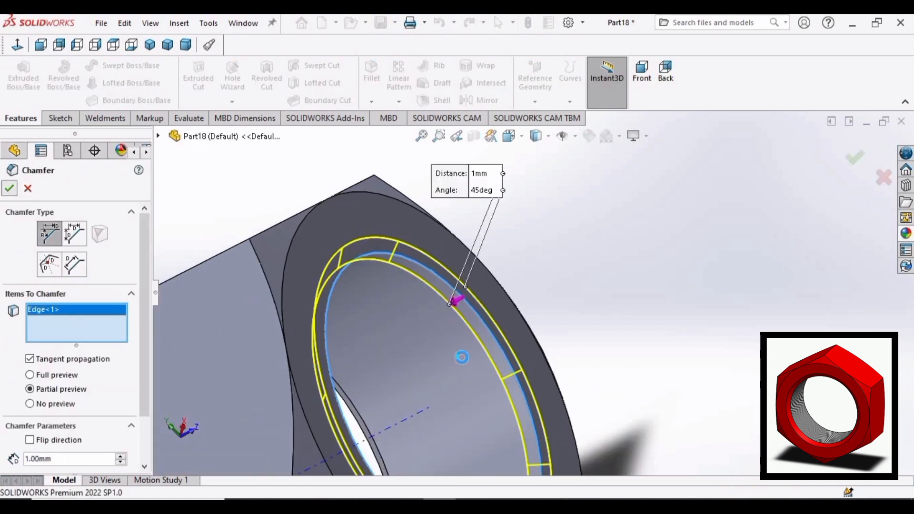
click(10, 188)
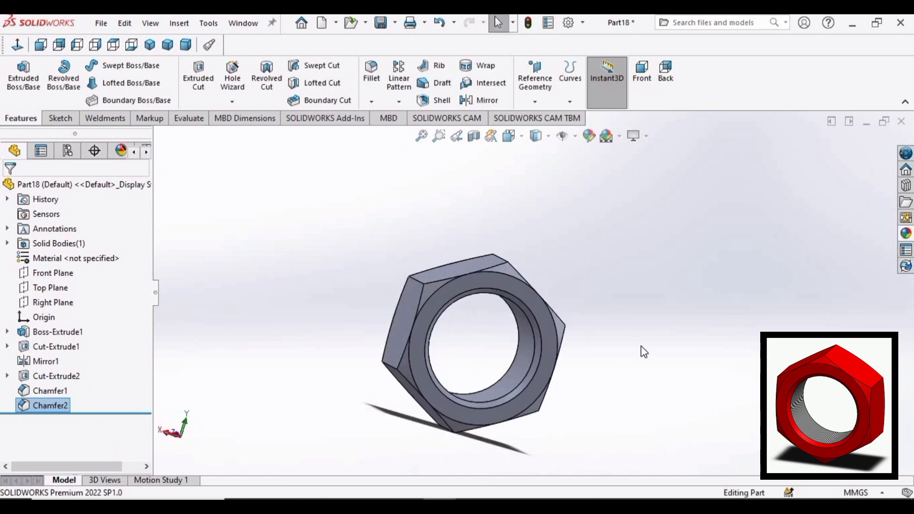
click(606, 135)
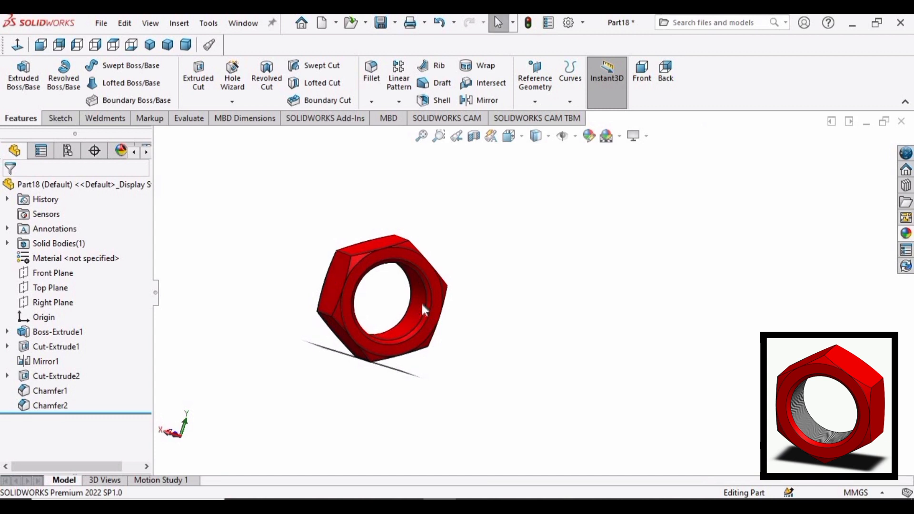
Give the hole face the gray screw-thread appearance, then begin saving the part under a new name
click(56, 375)
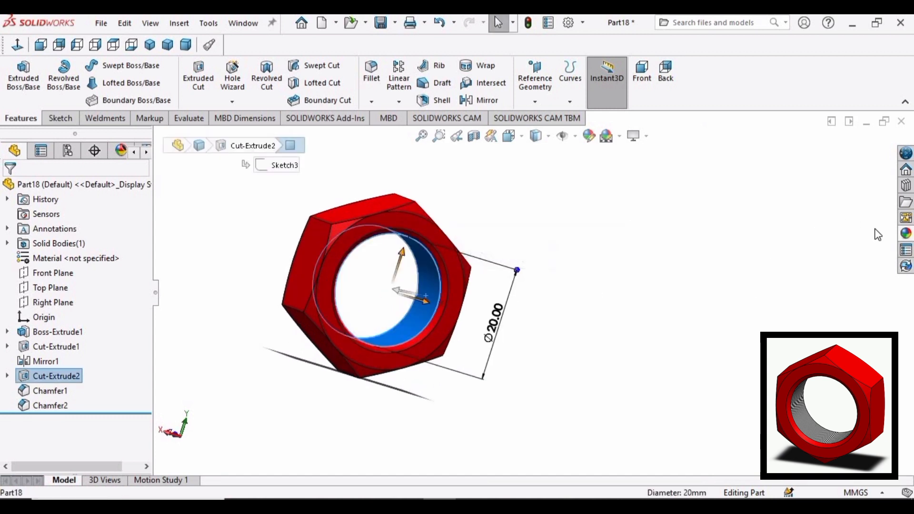
click(905, 248)
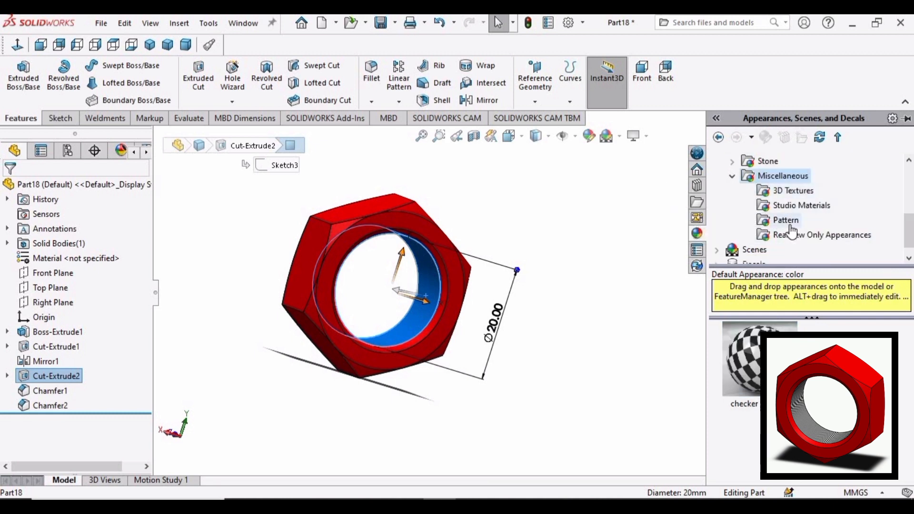
scroll(down, 3)
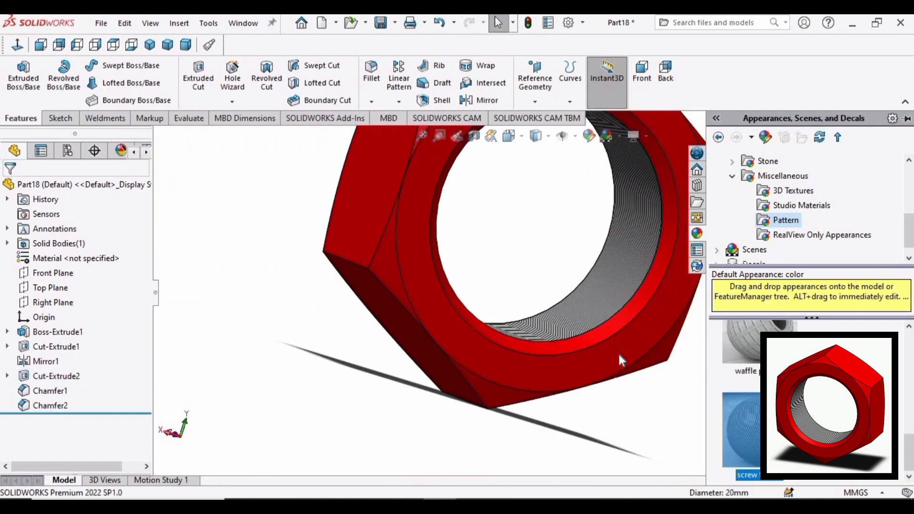
click(100, 23)
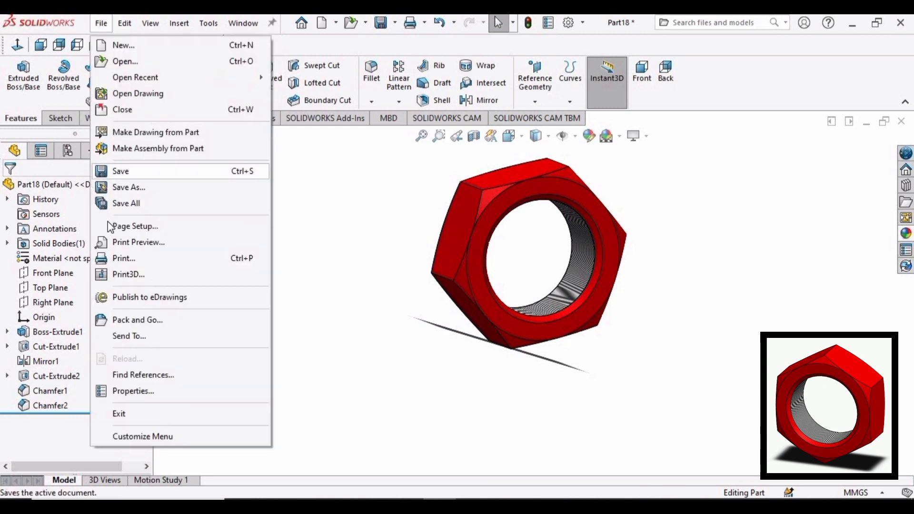
click(128, 187)
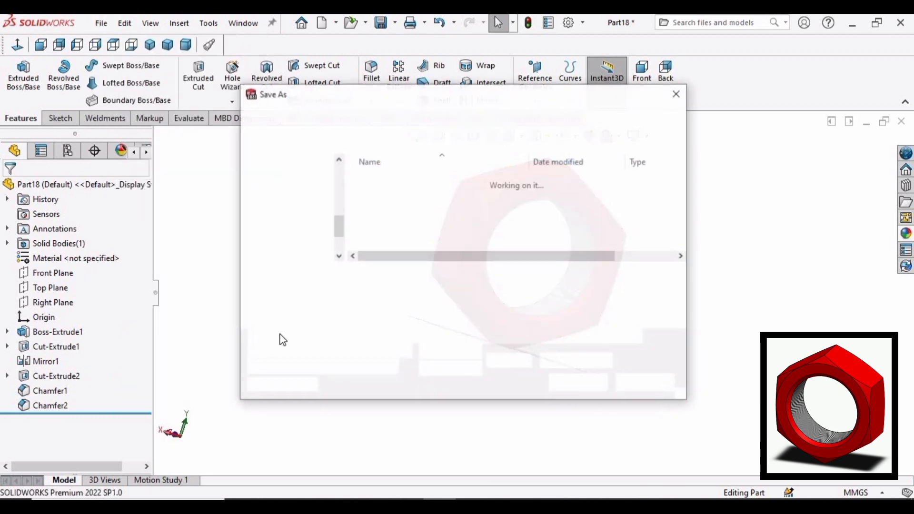